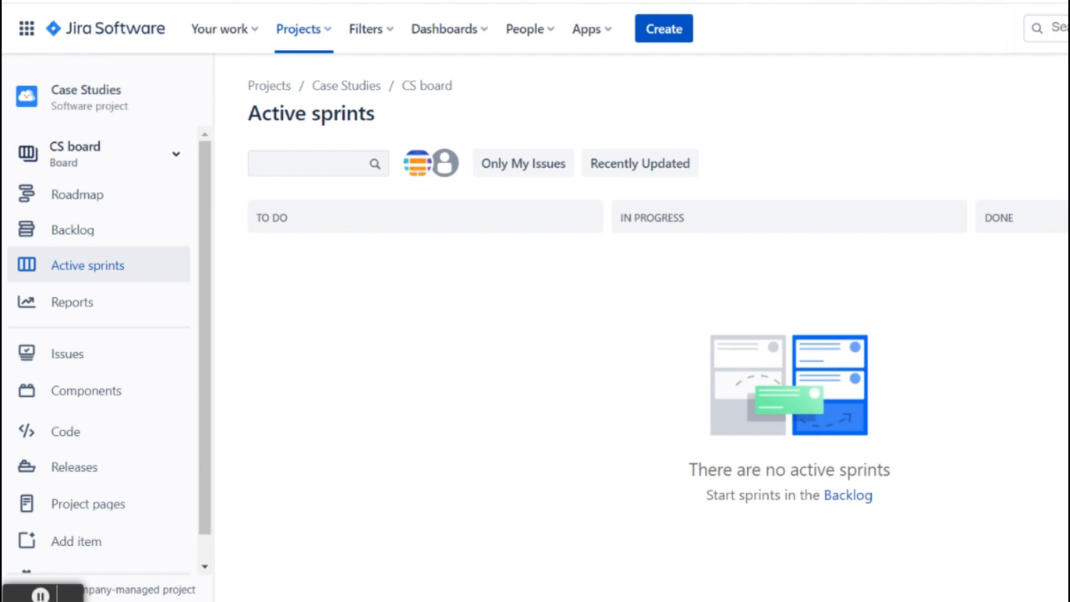
mouse_move(58, 328)
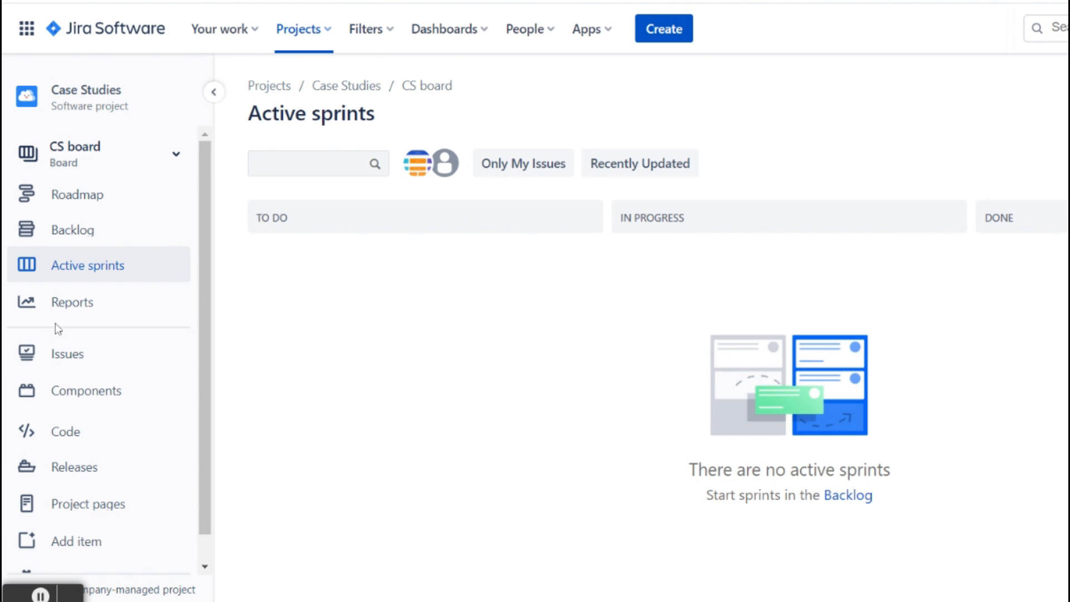
Show the CS board backlog listing issues CS-1 to CS-3
click(72, 231)
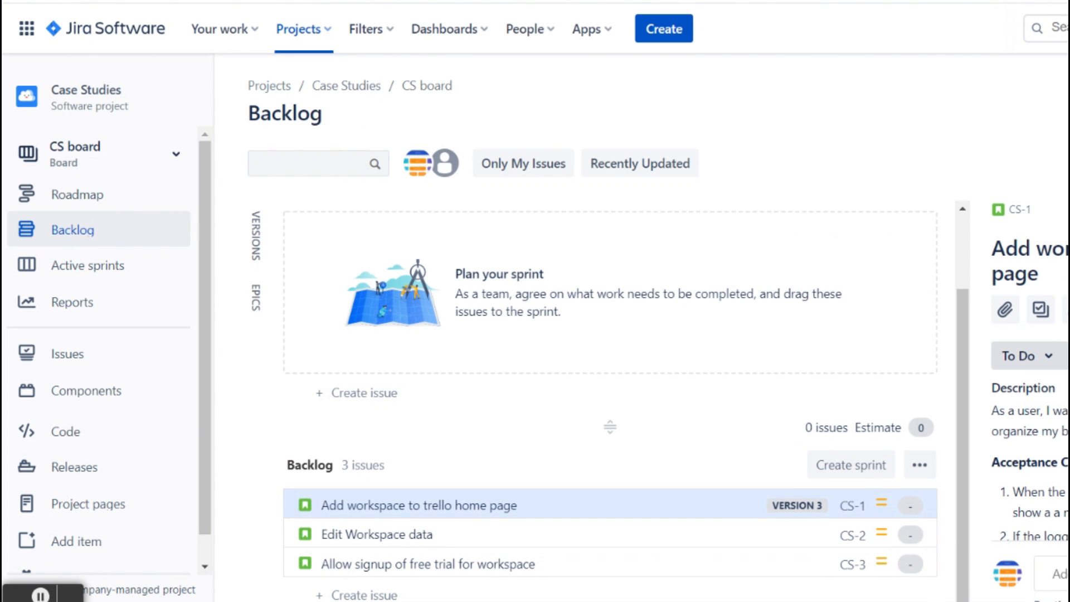
mouse_move(788, 473)
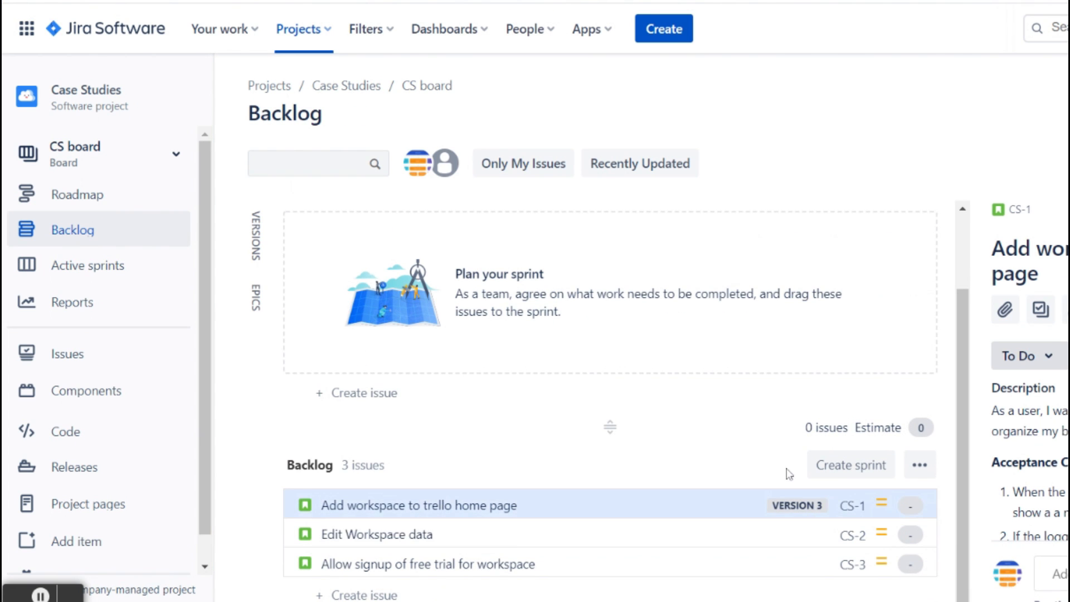
Open CS-1 as a full page and review its description, attachments, linked issues and Marvel section
click(417, 505)
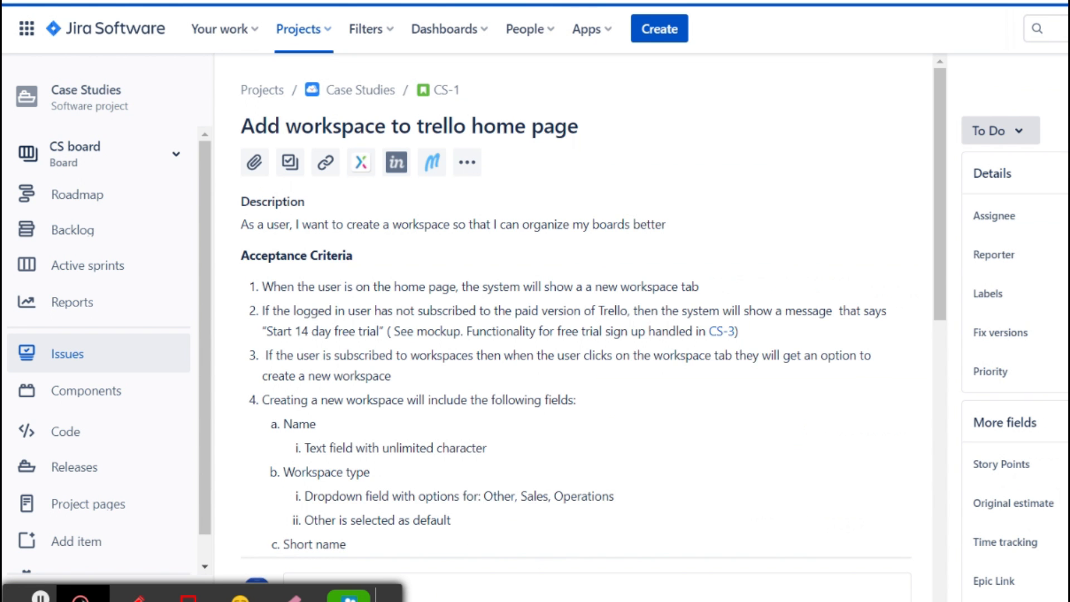
scroll(down, 3)
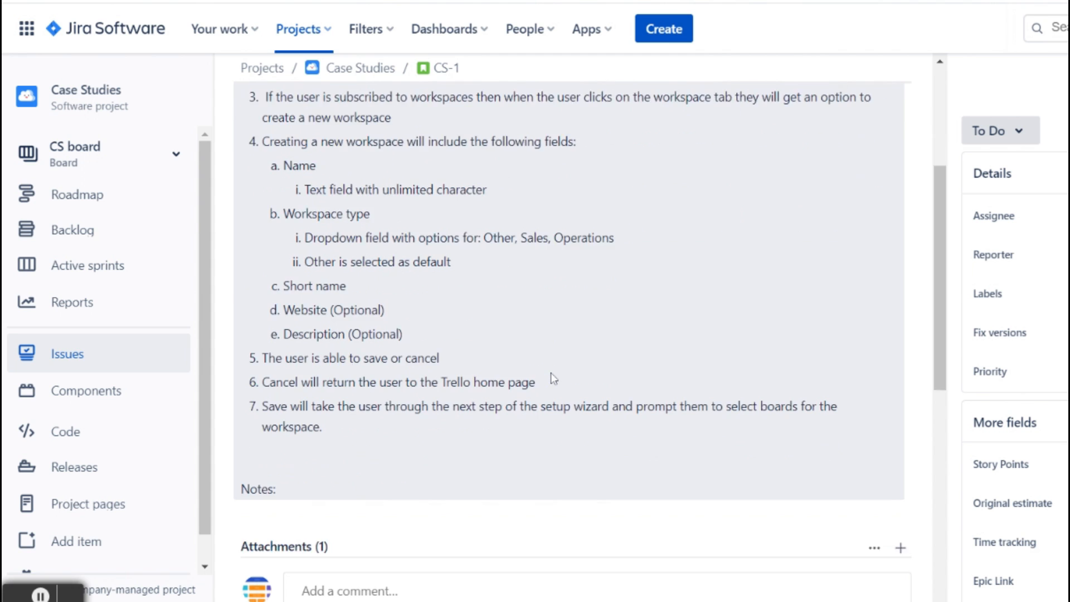
scroll(down, 3)
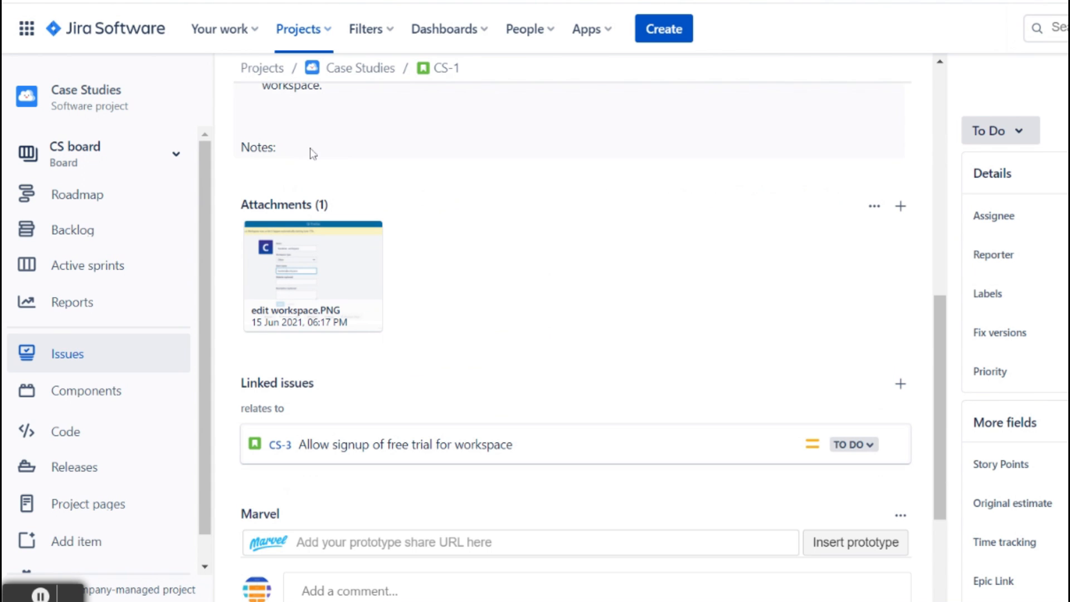
scroll(up, 3)
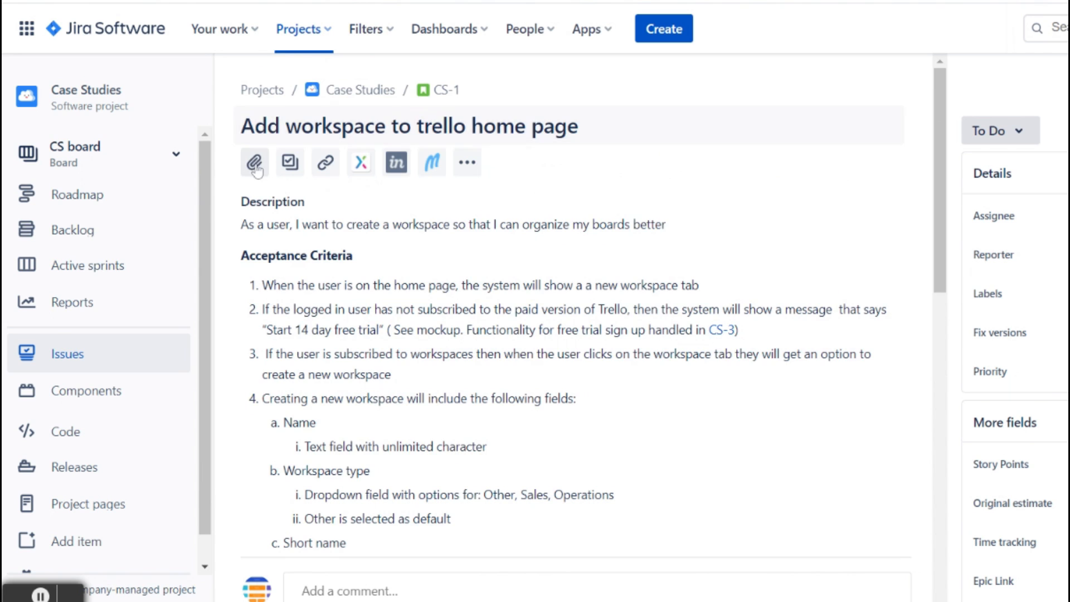
scroll(down, 3)
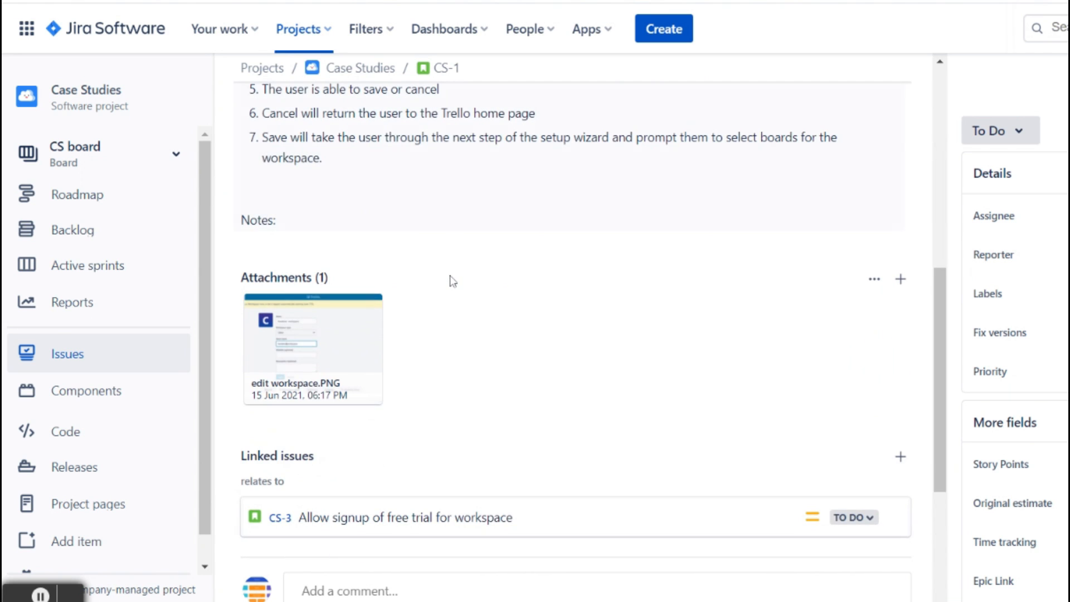
mouse_move(442, 374)
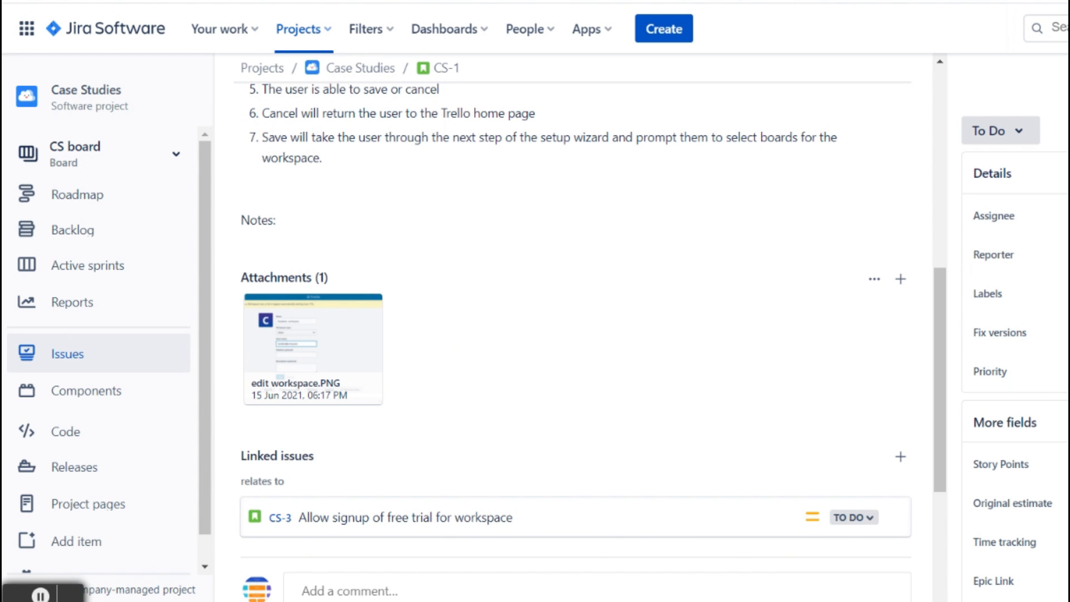
scroll(up, 3)
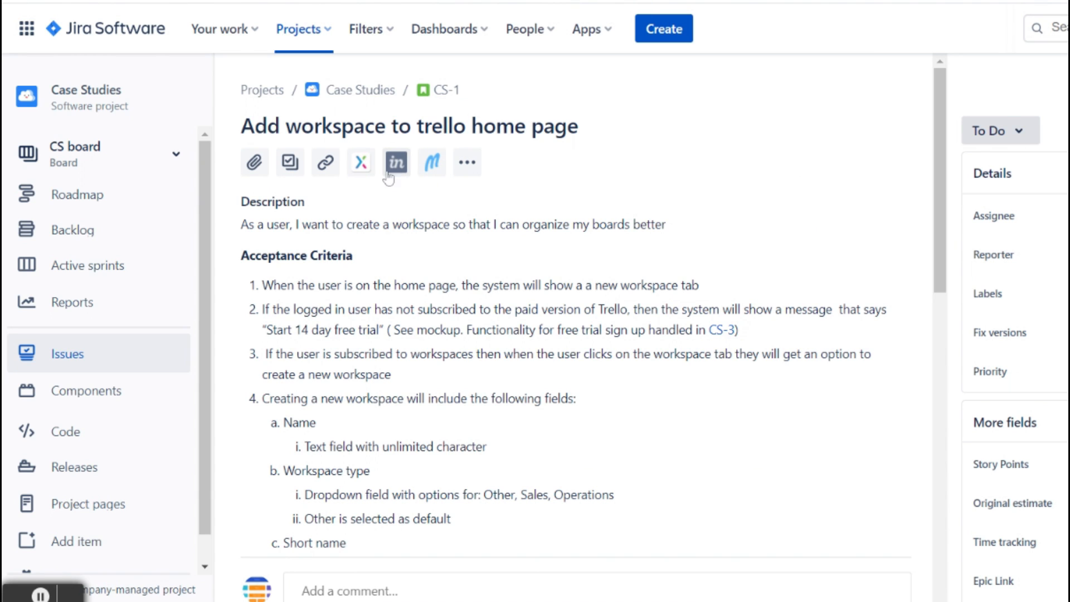
Go from CS-1's more-apps menu to the Marketplace's Add apps page
click(467, 162)
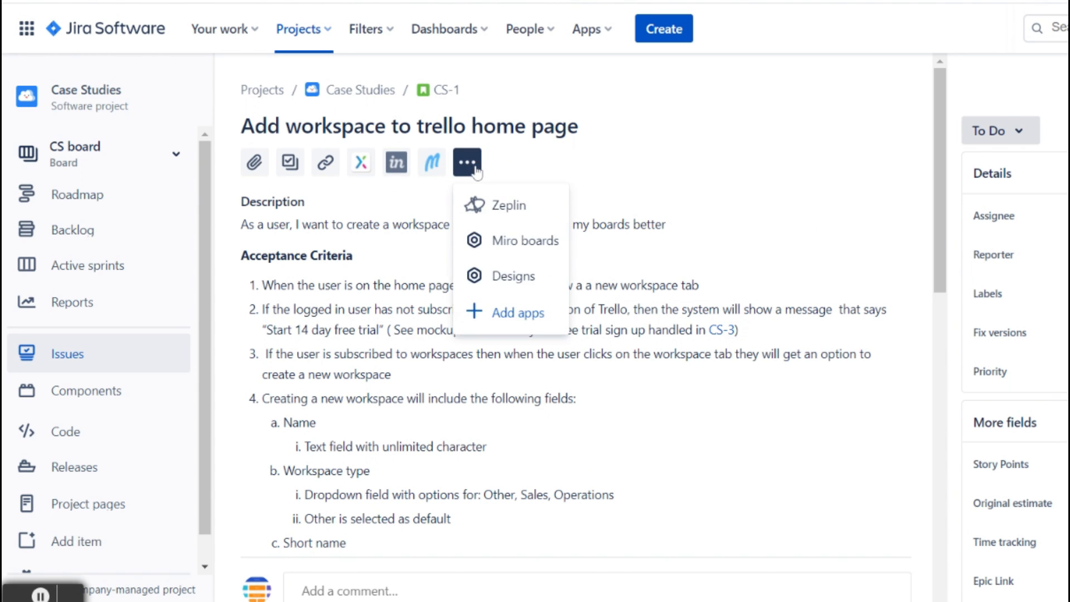
mouse_move(511, 312)
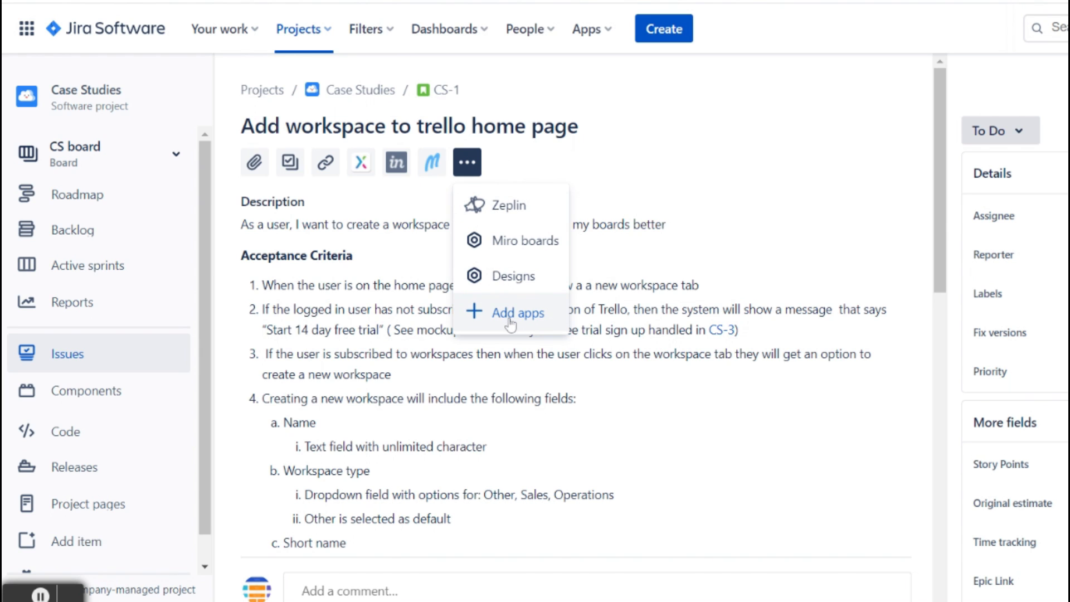
click(518, 312)
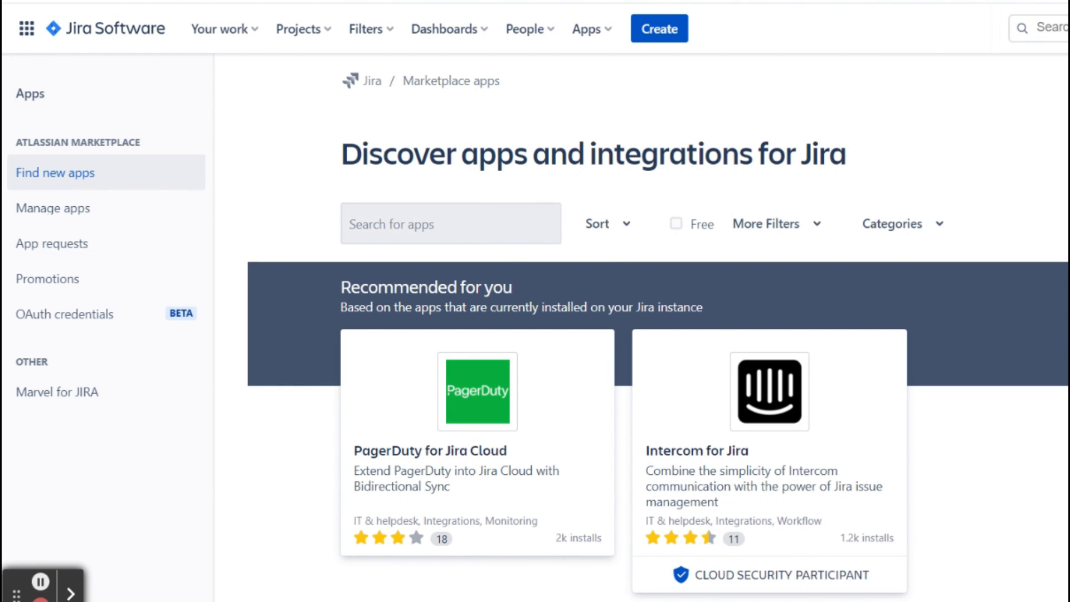
Search the marketplace for 'zeplin', then for 'balsamiq' to find Balsamiq Wireframes for Jira Cloud
click(451, 223)
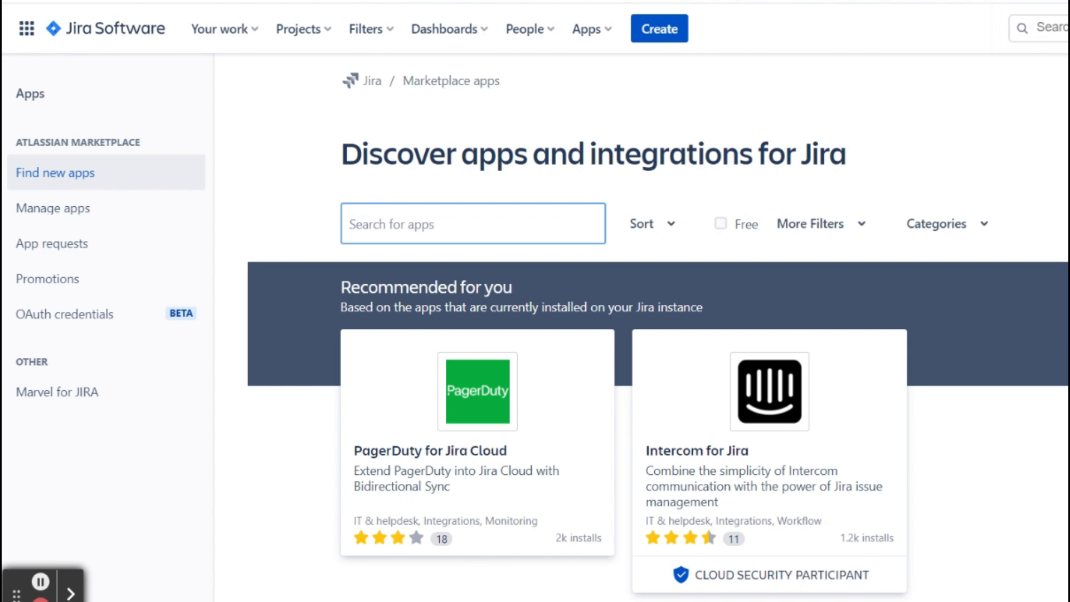
click(473, 223)
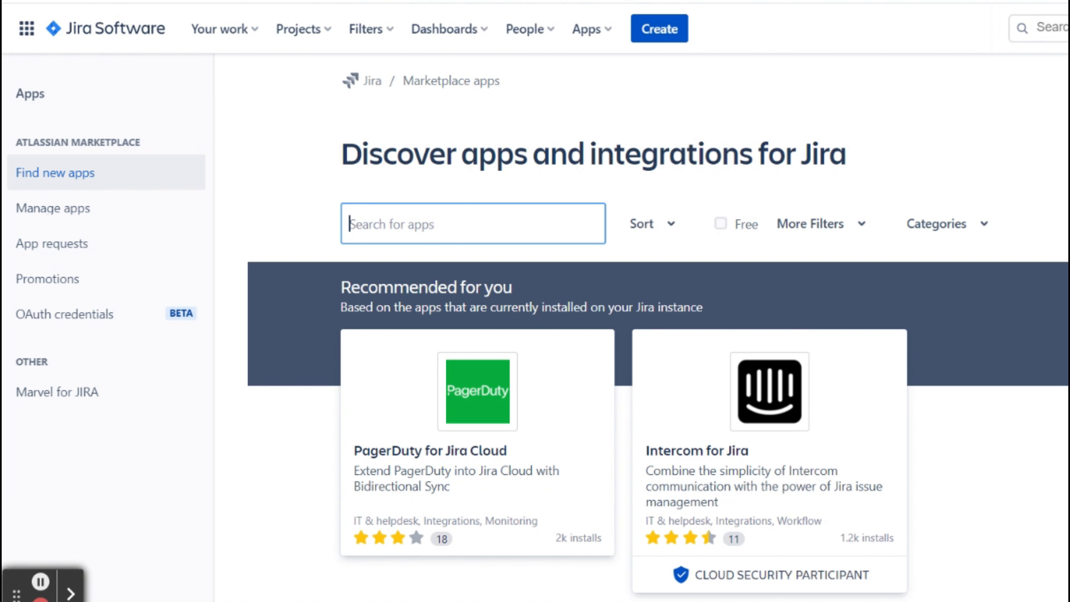
mouse_move(732, 274)
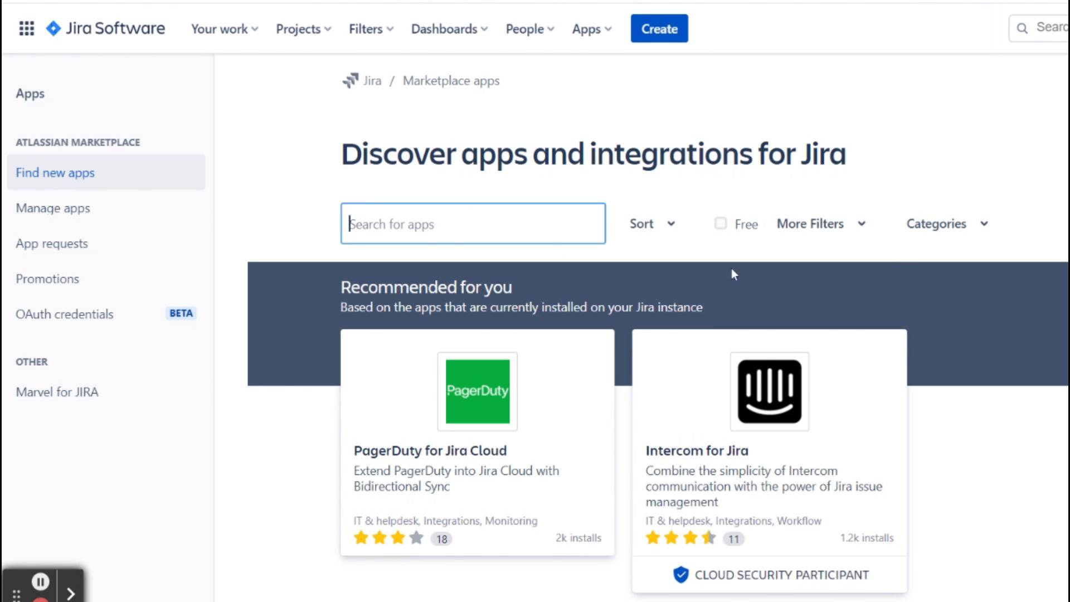
scroll(down, 3)
text(ze)
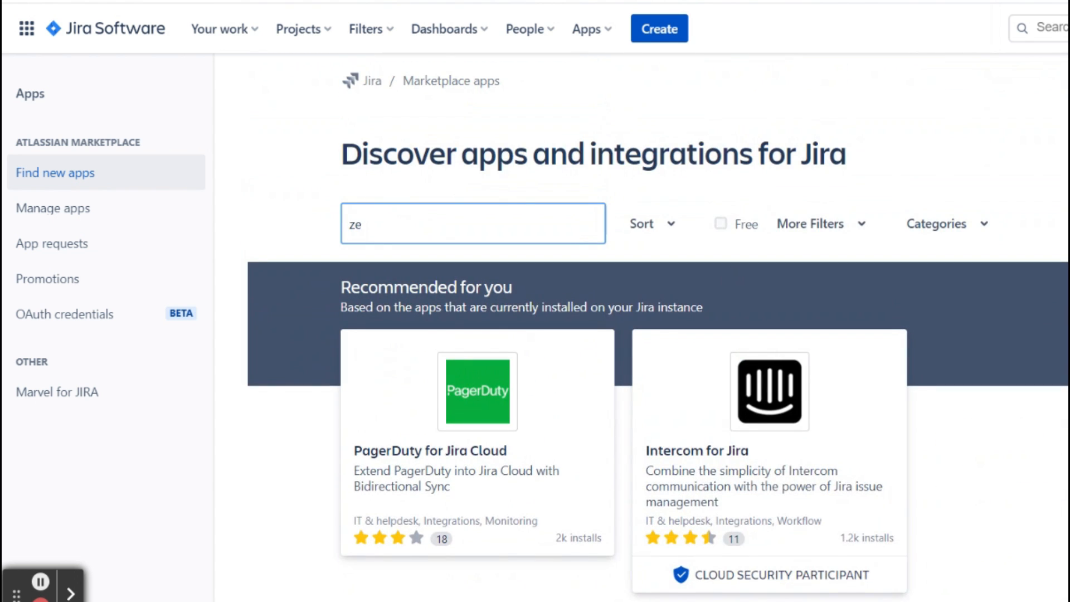
text(plin)
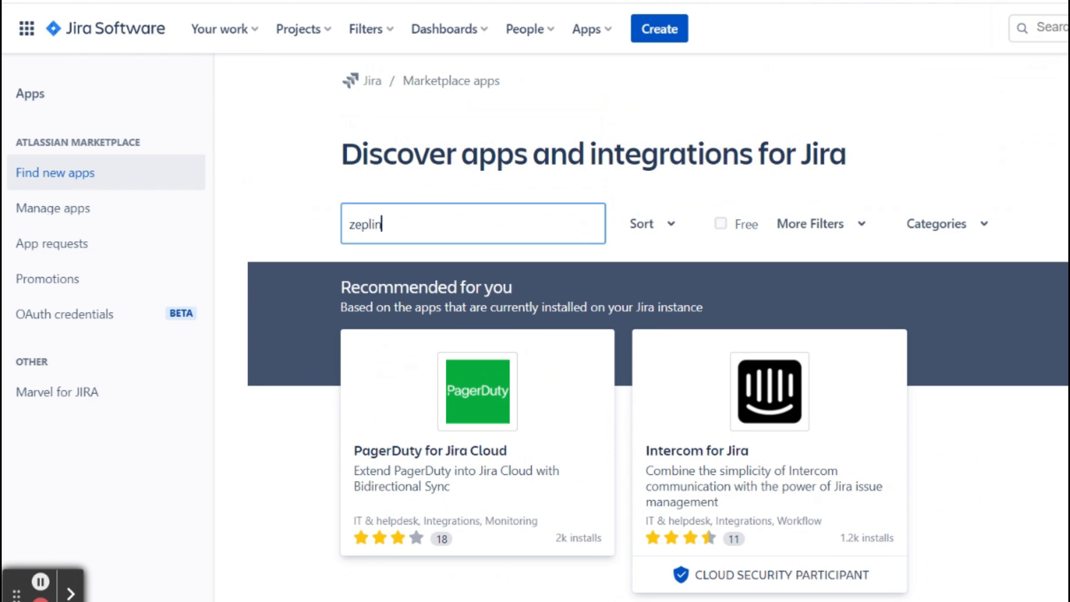
key(Return)
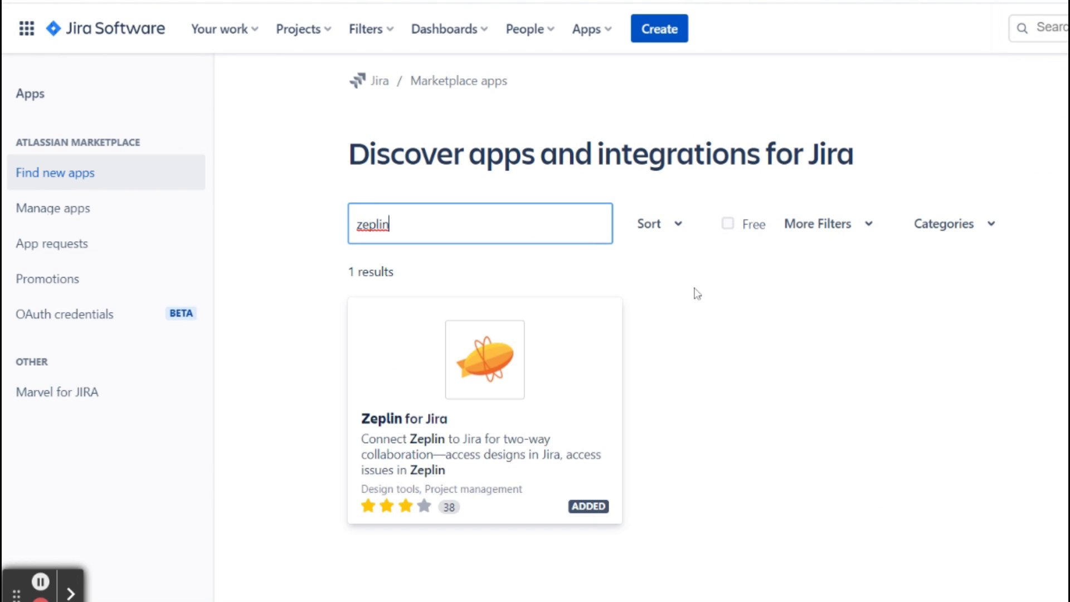
mouse_move(543, 380)
text(ba)
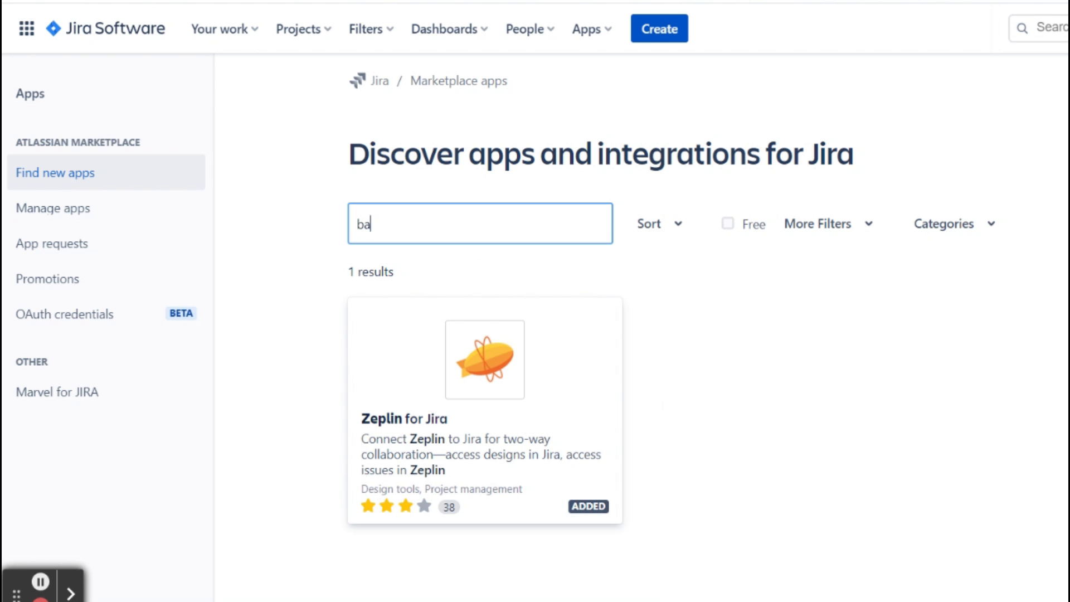
text(lsamiq)
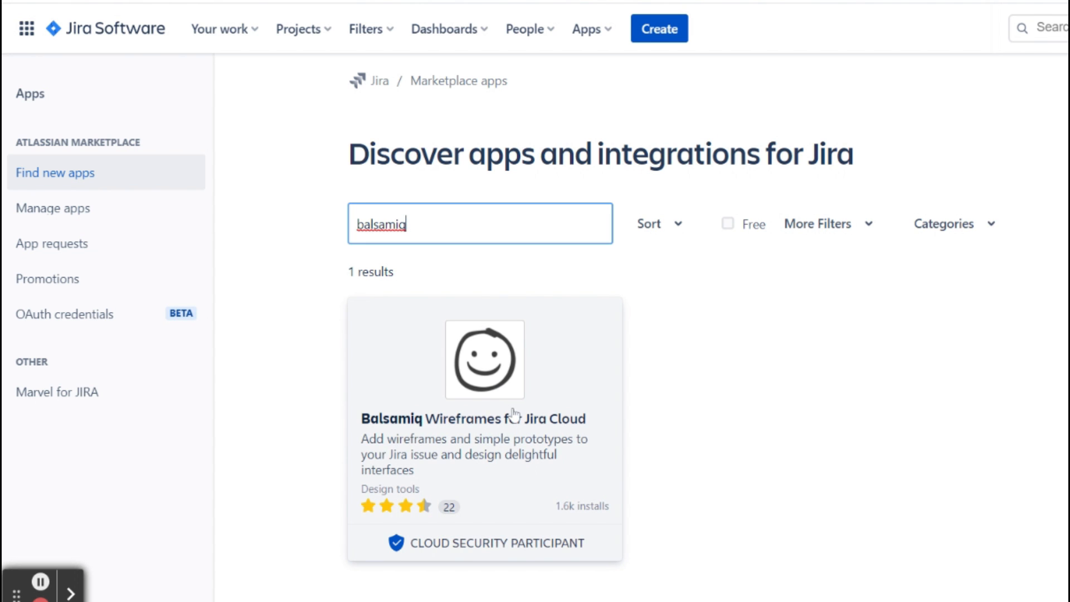
key(Backspace)
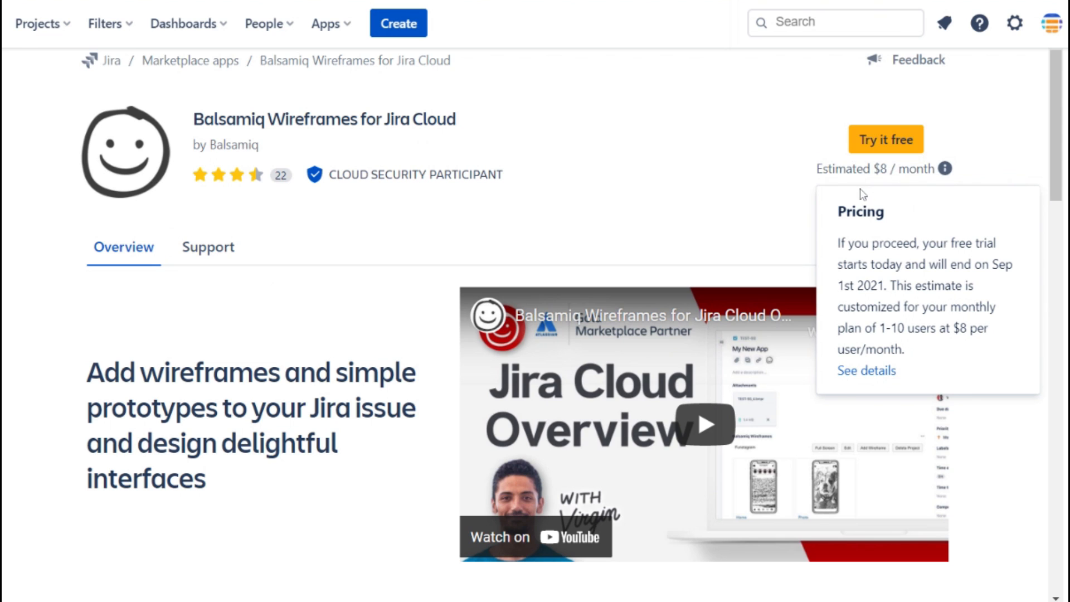
mouse_move(895, 192)
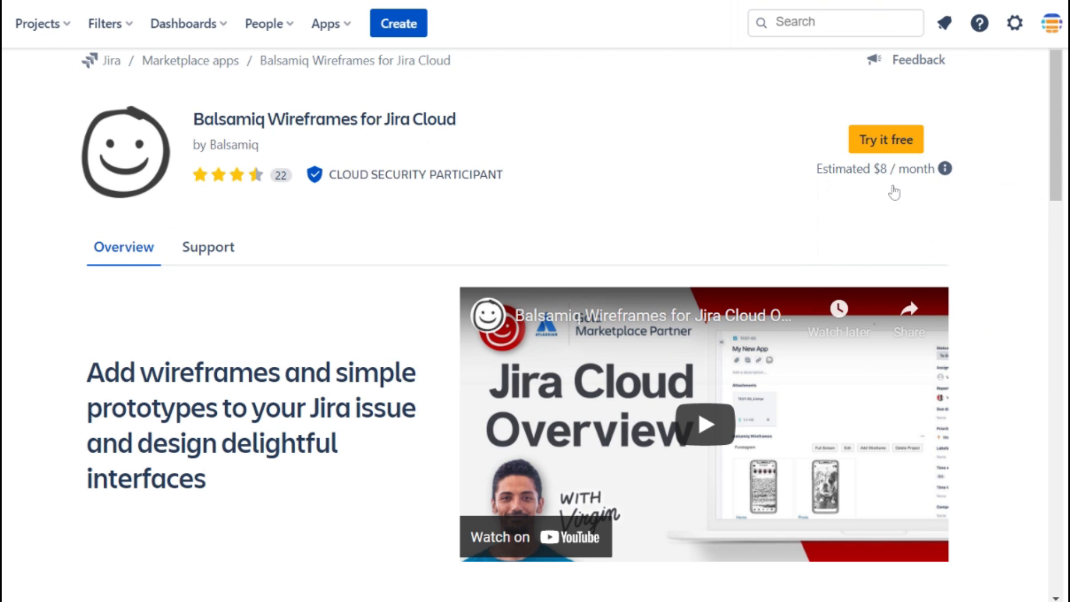
mouse_move(882, 157)
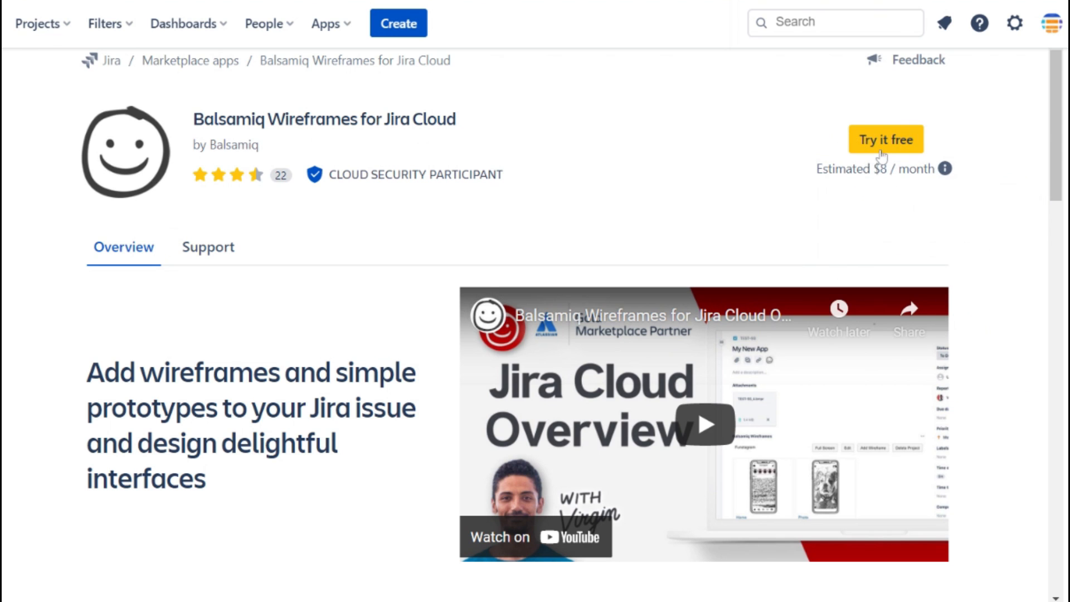
mouse_move(708, 326)
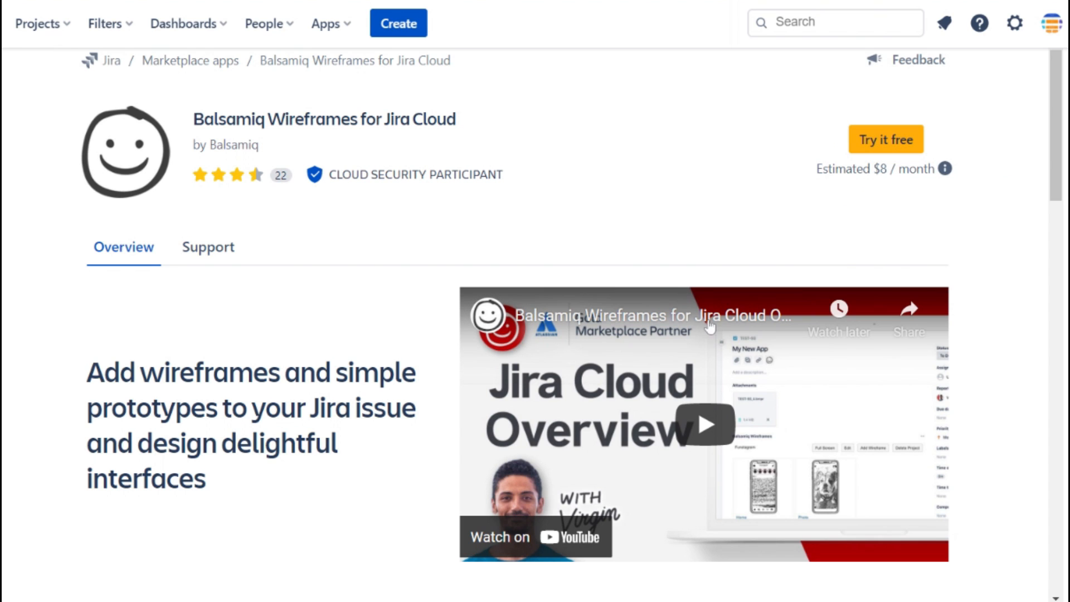
mouse_move(331, 309)
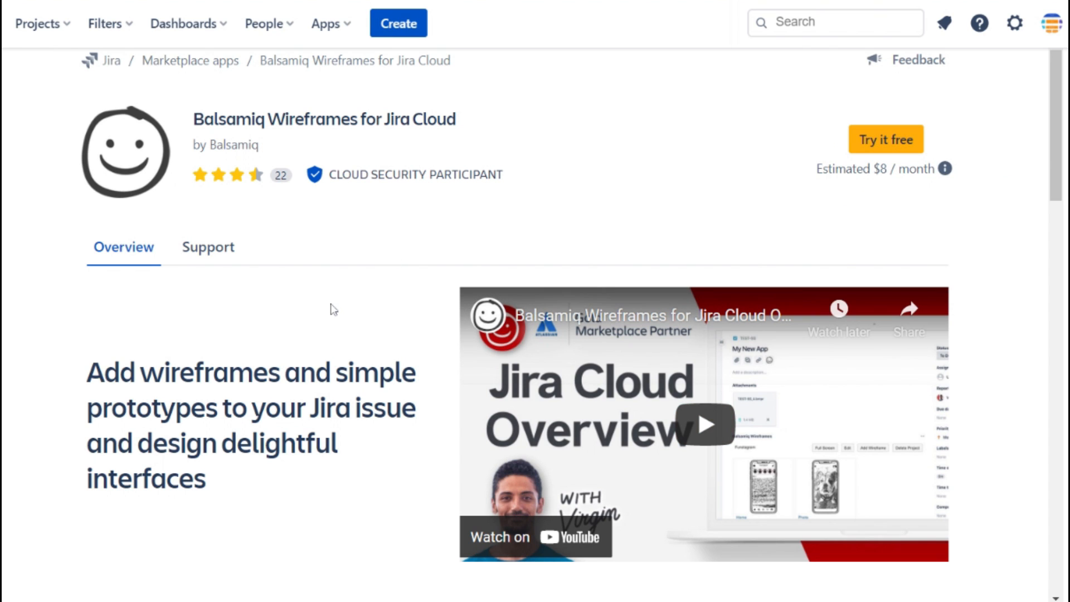
mouse_move(478, 152)
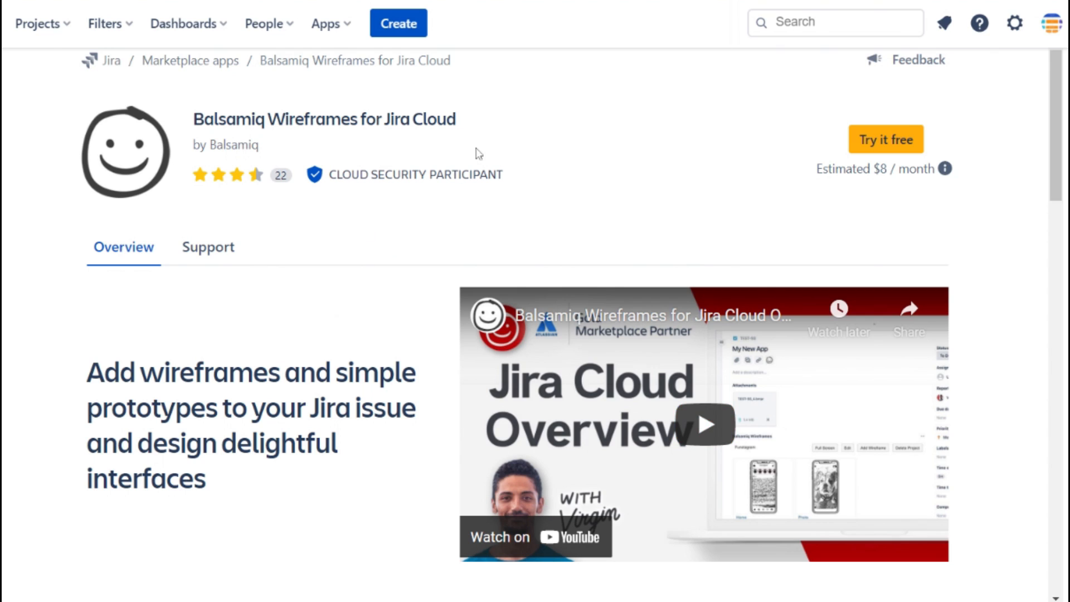
mouse_move(514, 172)
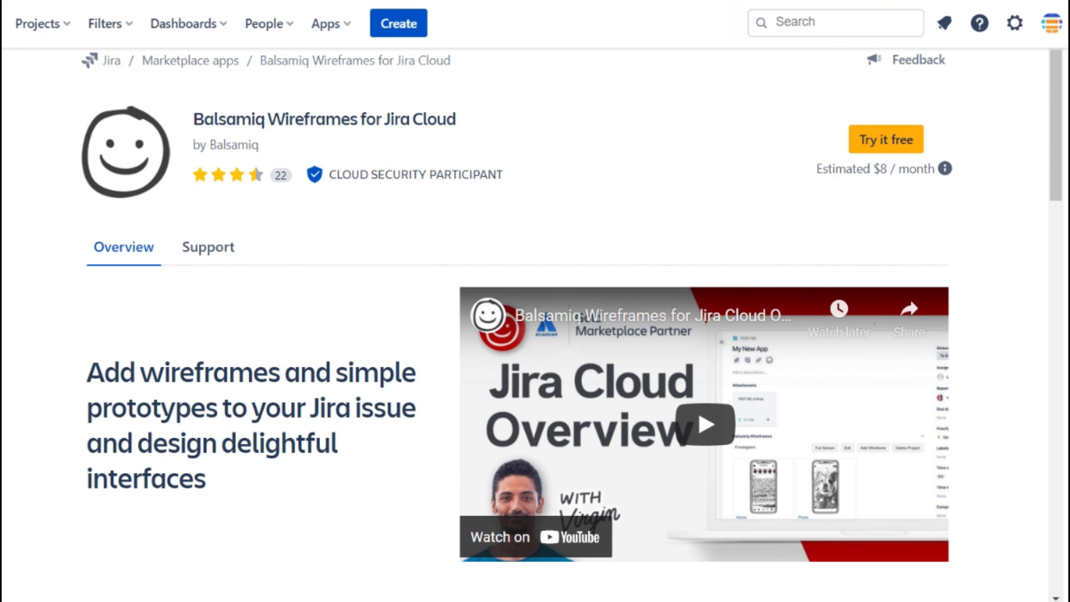
mouse_move(726, 175)
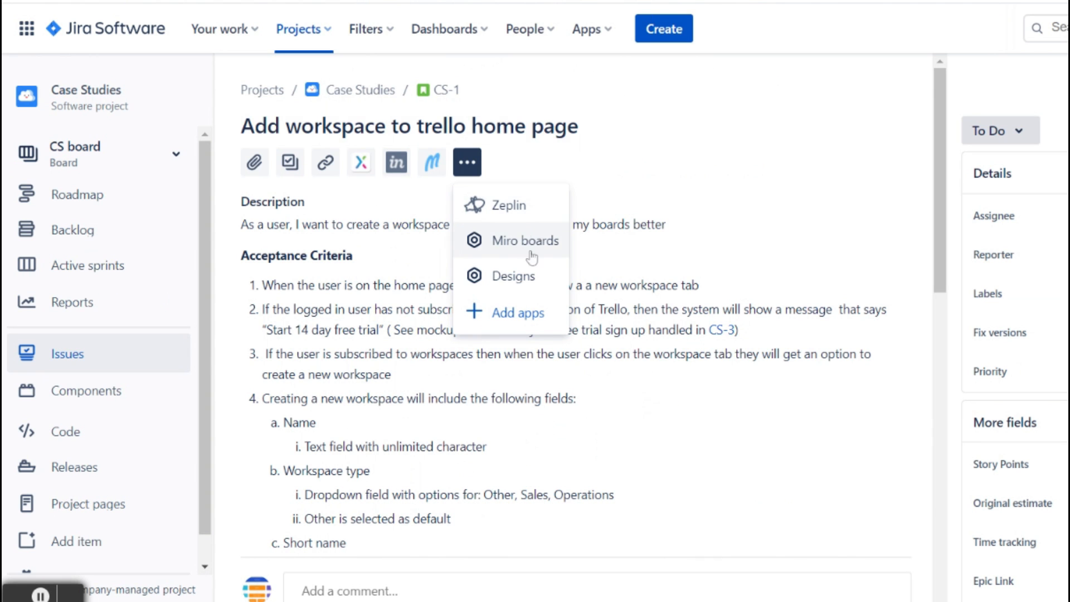
mouse_move(532, 276)
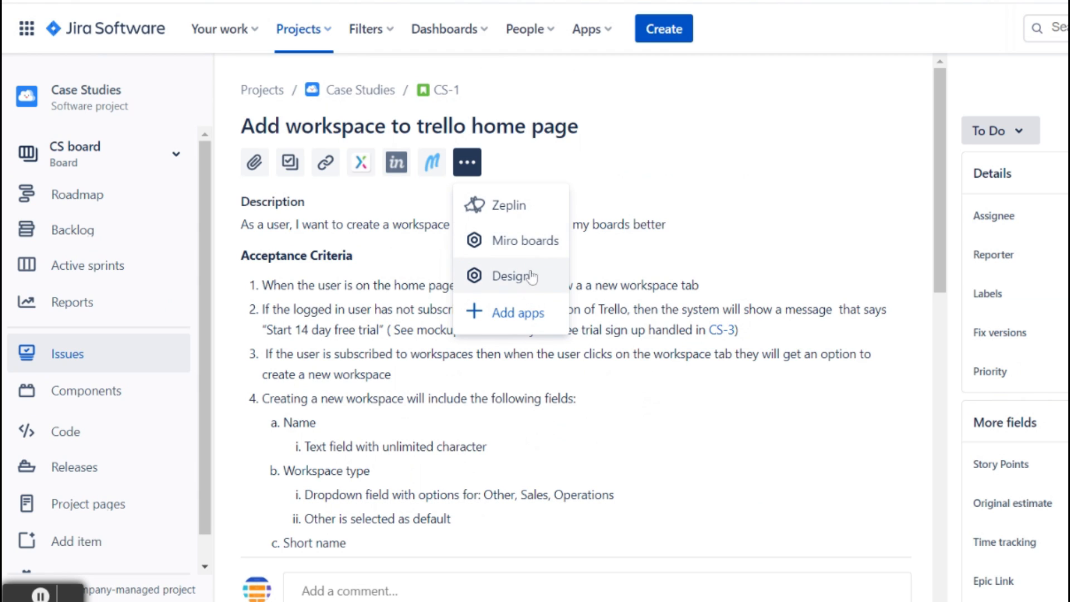
mouse_move(510, 316)
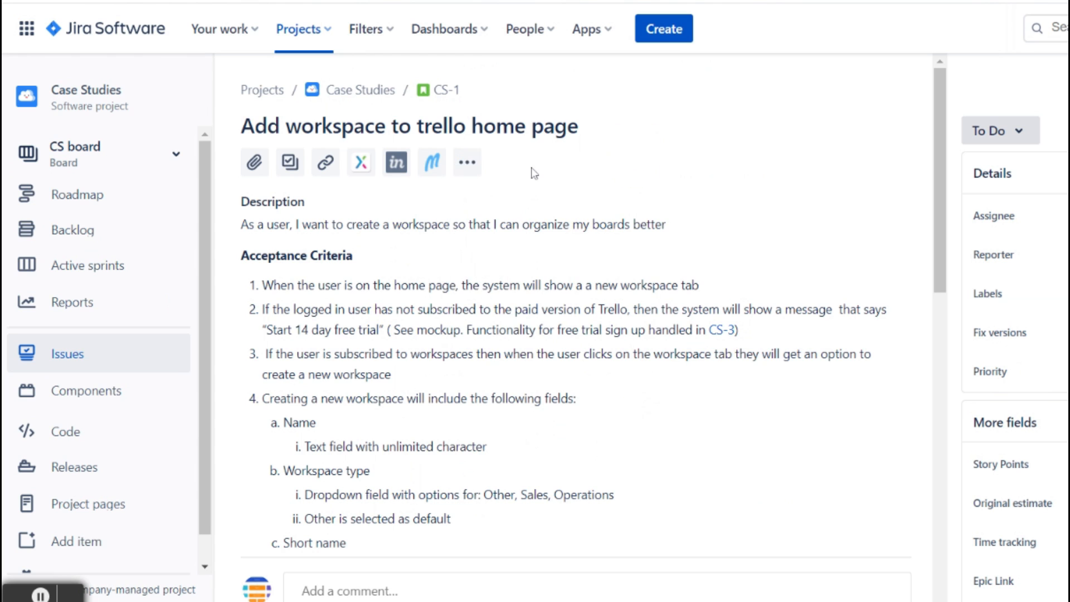
Scroll through CS-1 to the empty Axure Prototype, Marvel and Designs panels
scroll(down, 3)
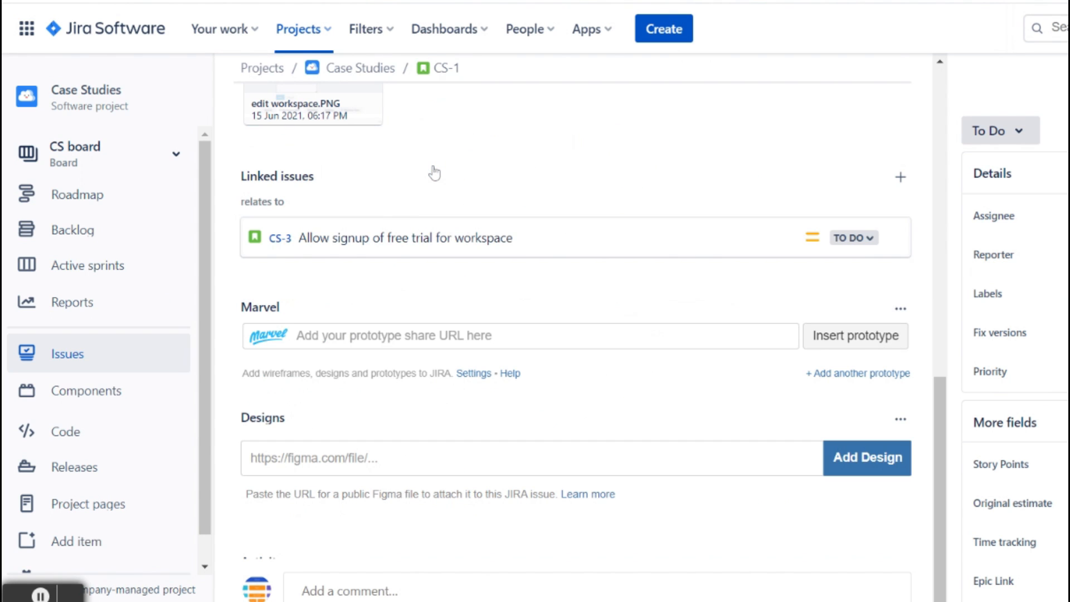
mouse_move(297, 246)
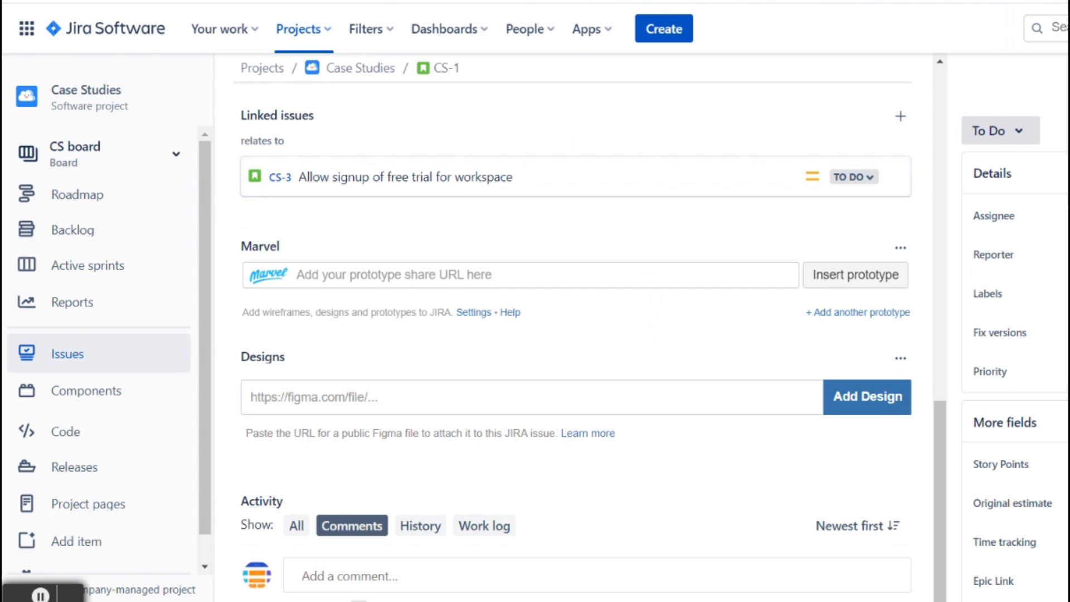
scroll(up, 3)
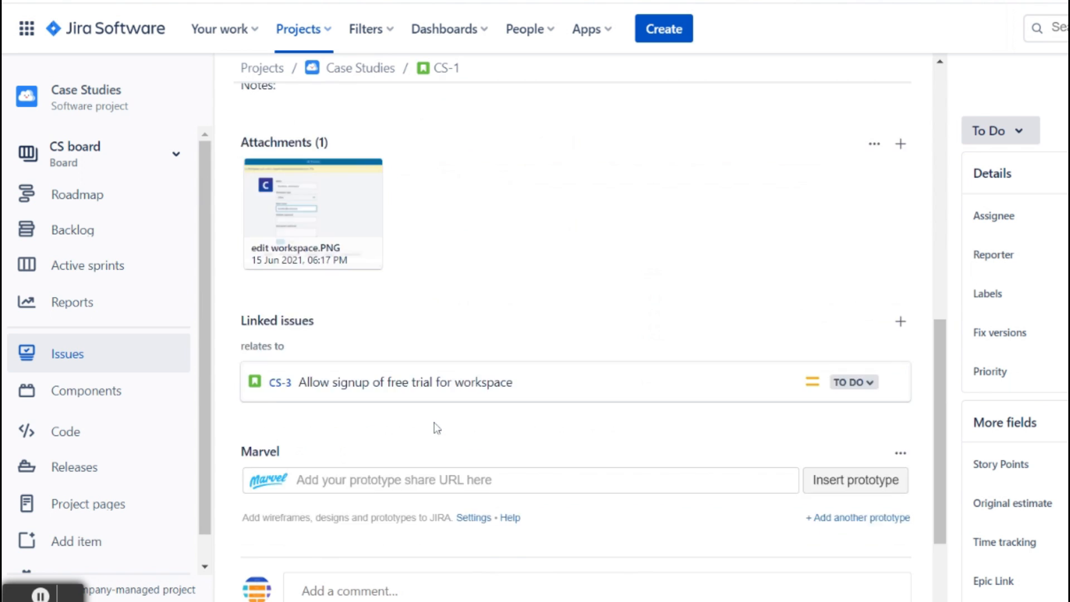
scroll(up, 3)
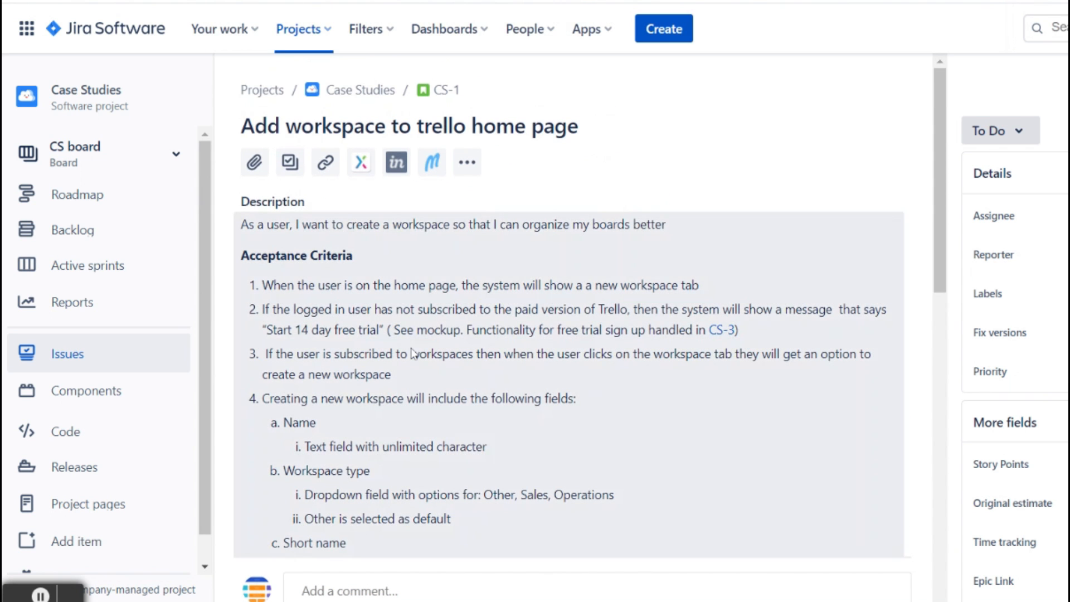
scroll(down, 3)
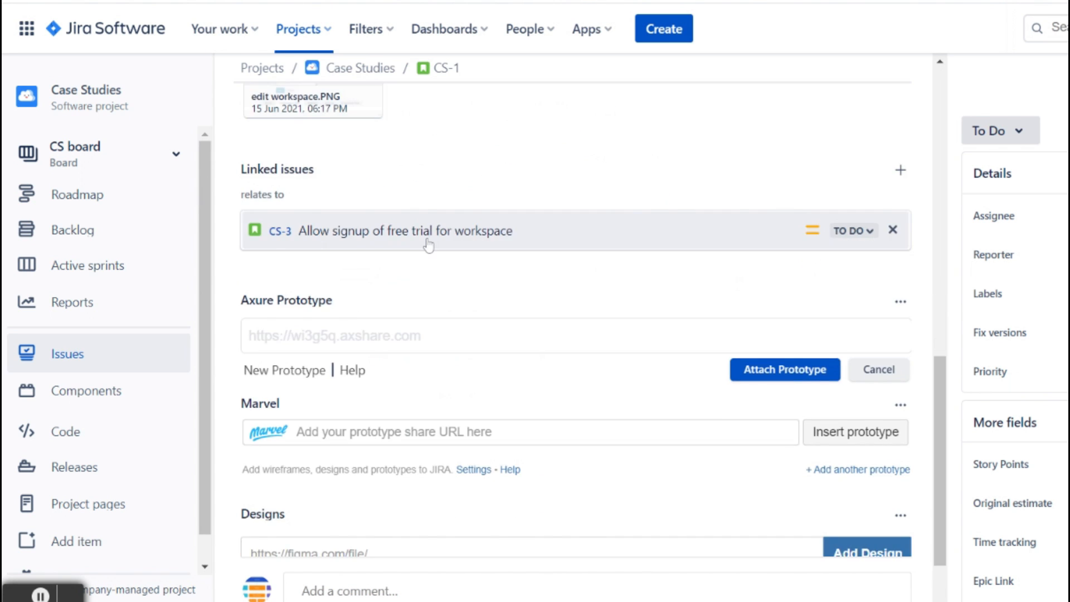
scroll(down, 3)
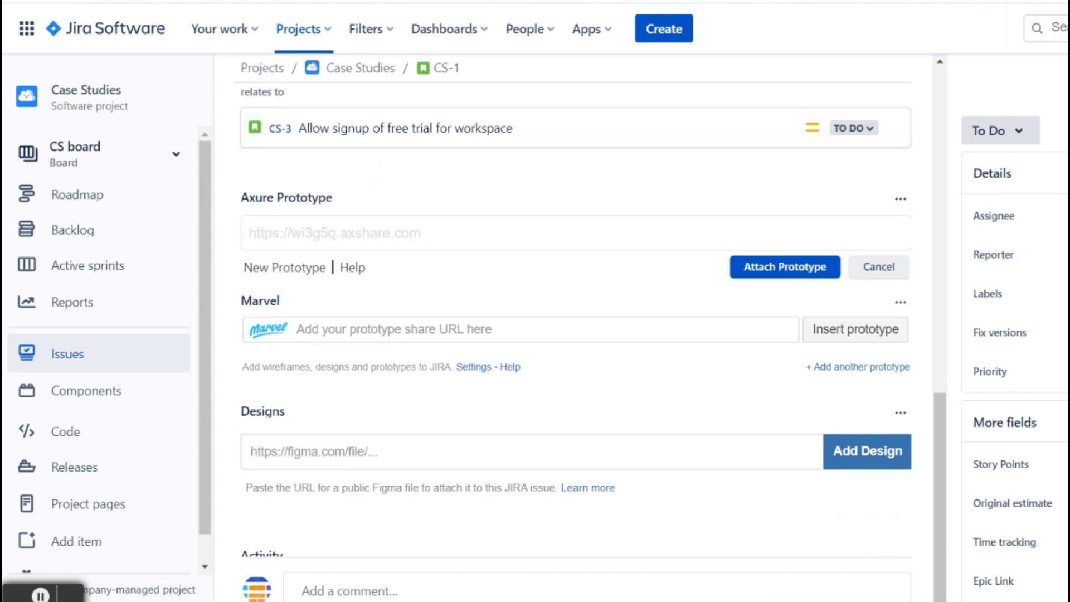
scroll(up, 3)
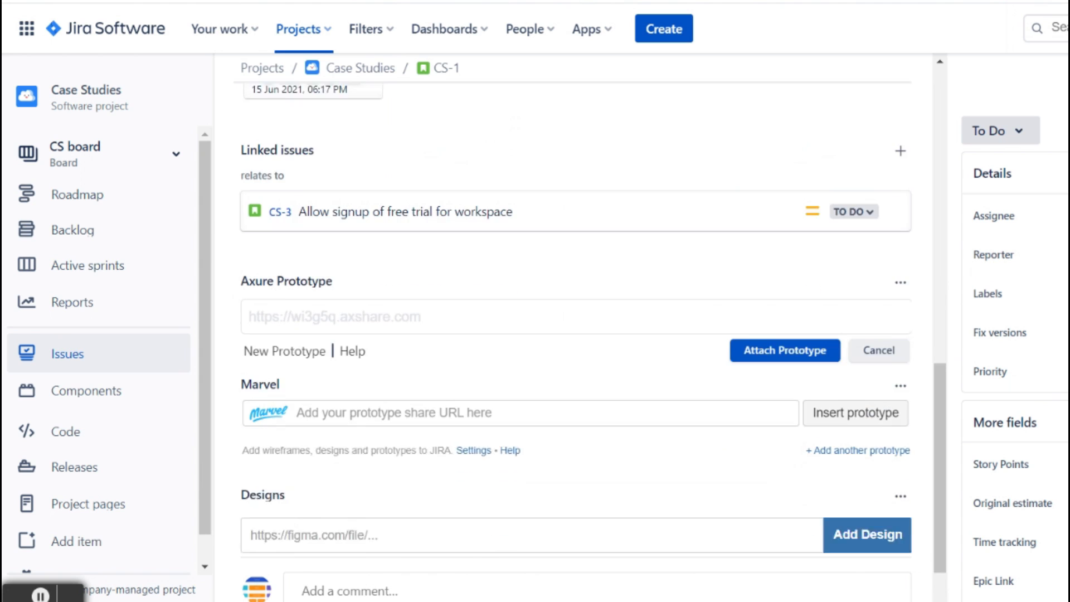
scroll(up, 3)
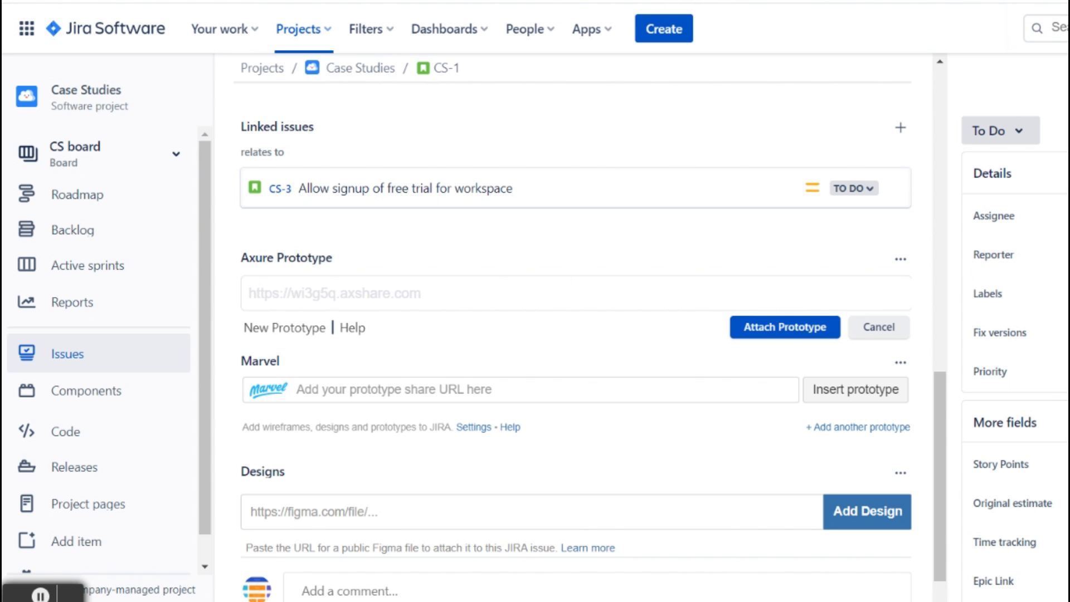
scroll(down, 3)
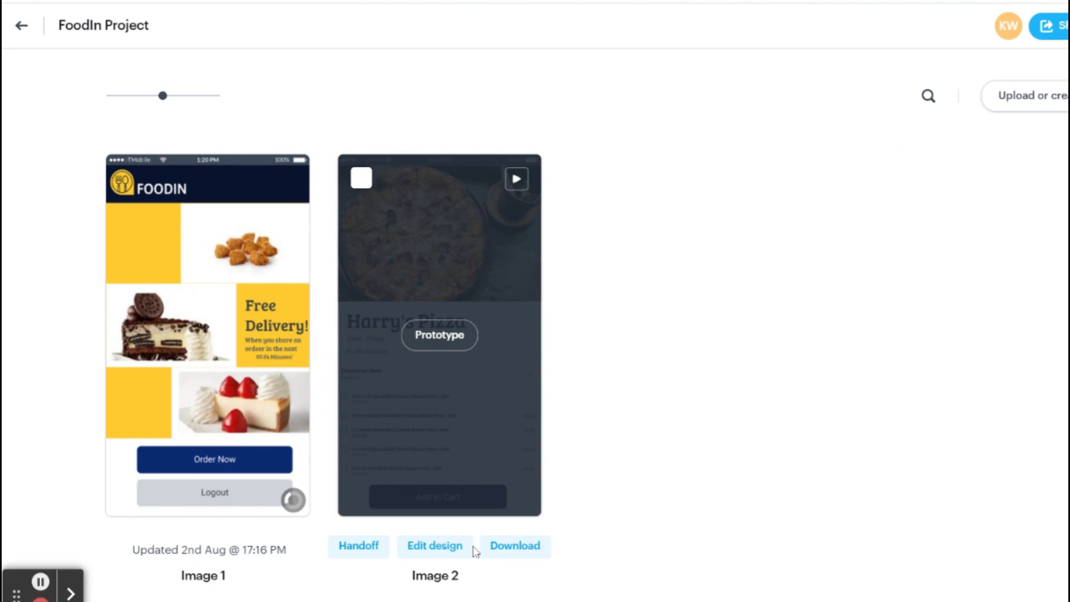
click(21, 25)
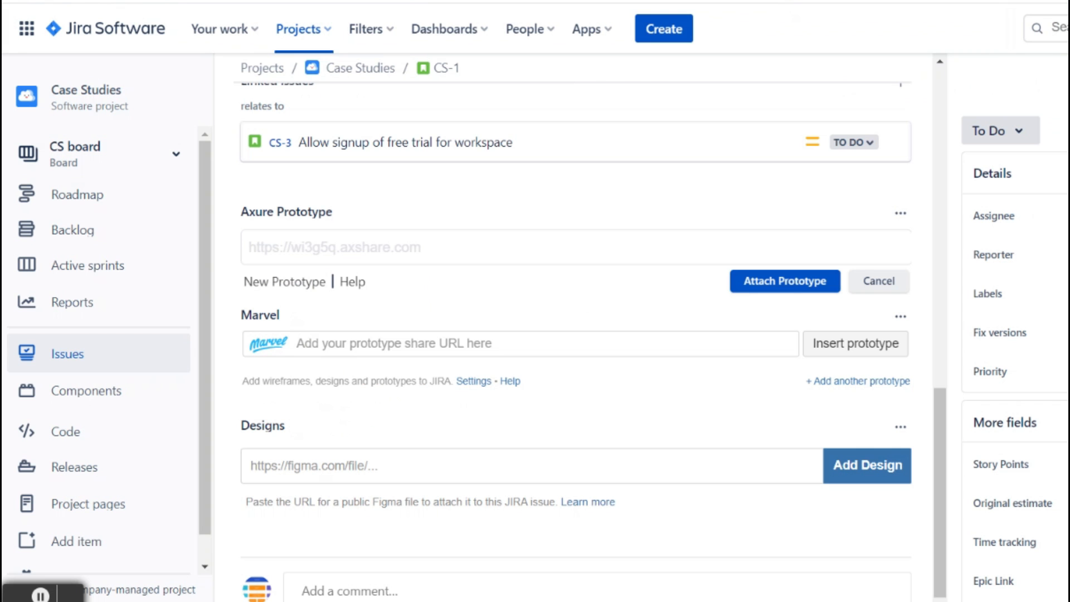
mouse_move(348, 288)
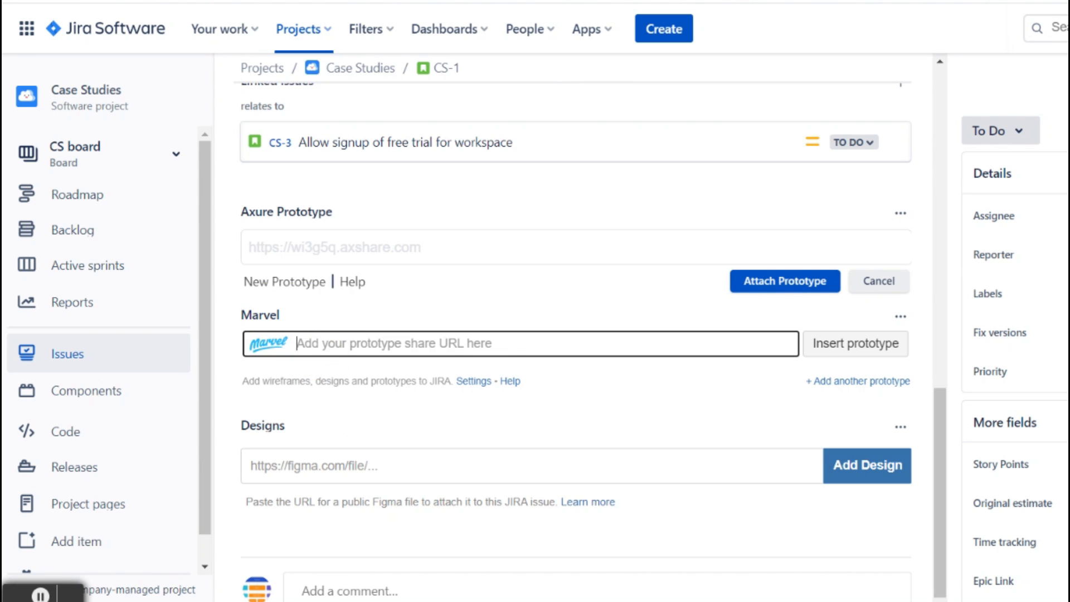
text(https://marvelapp.com/prototype/25090fj6)
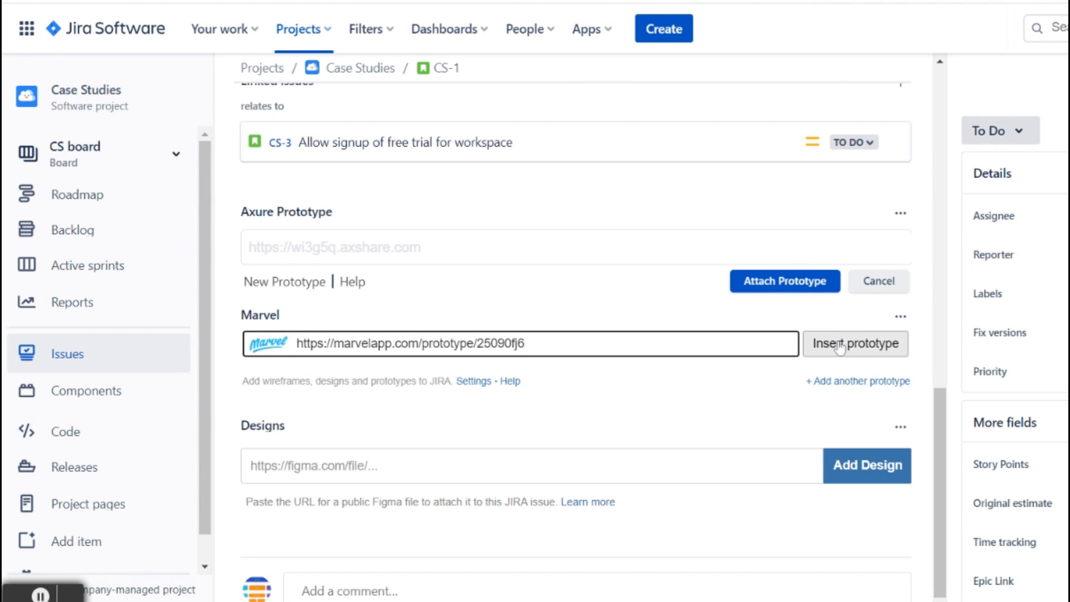
click(855, 343)
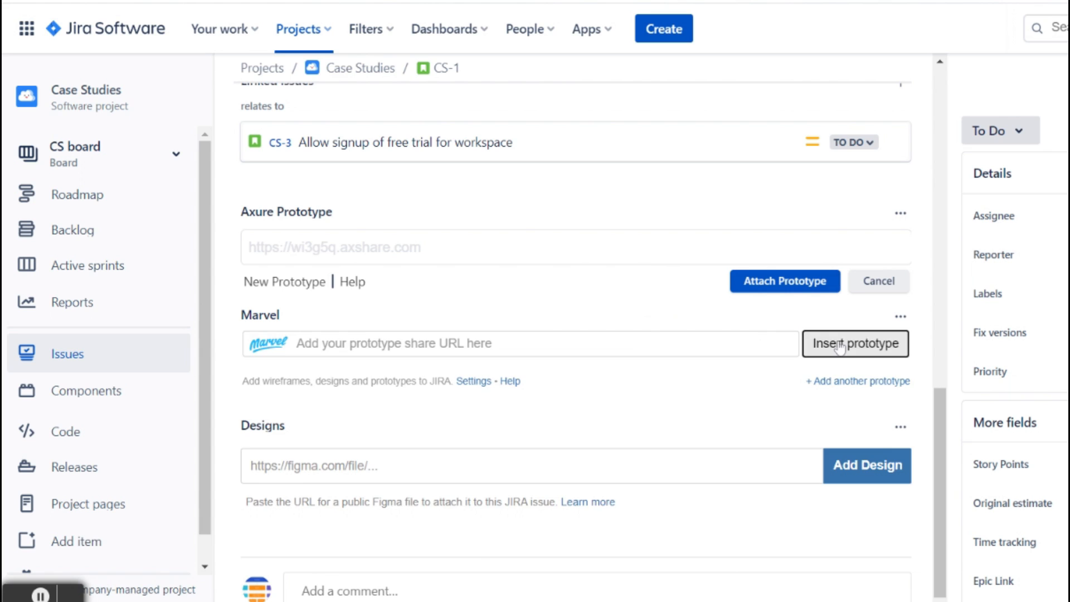
click(855, 344)
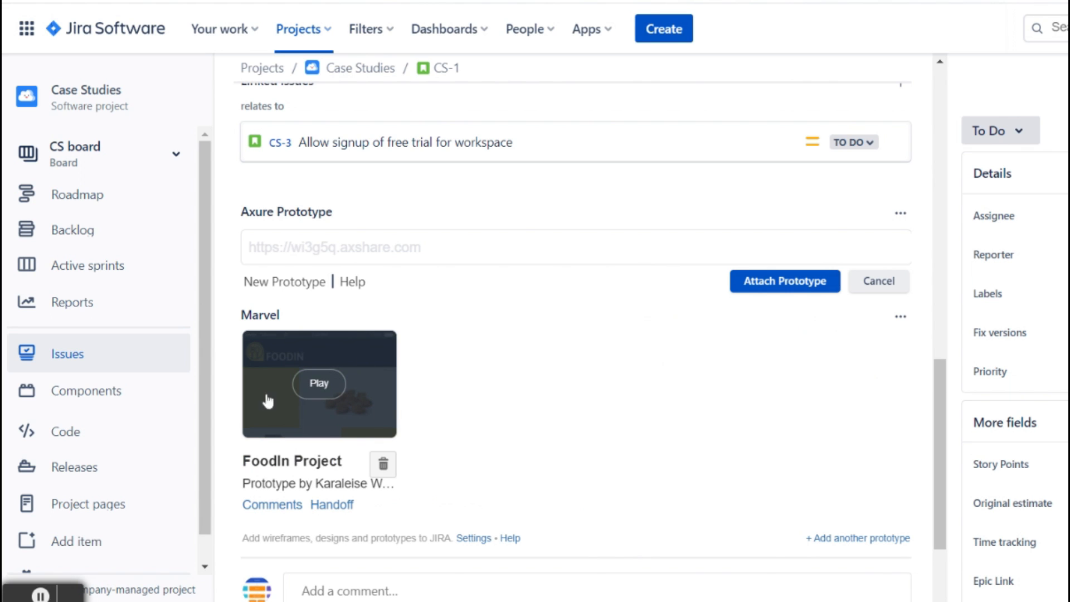
click(319, 383)
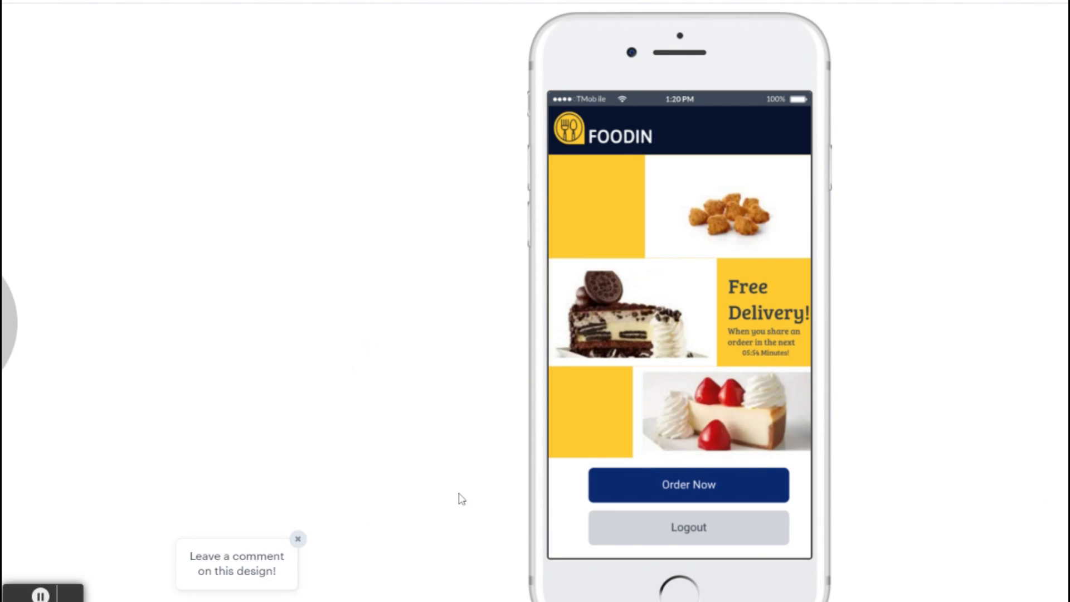
mouse_move(809, 223)
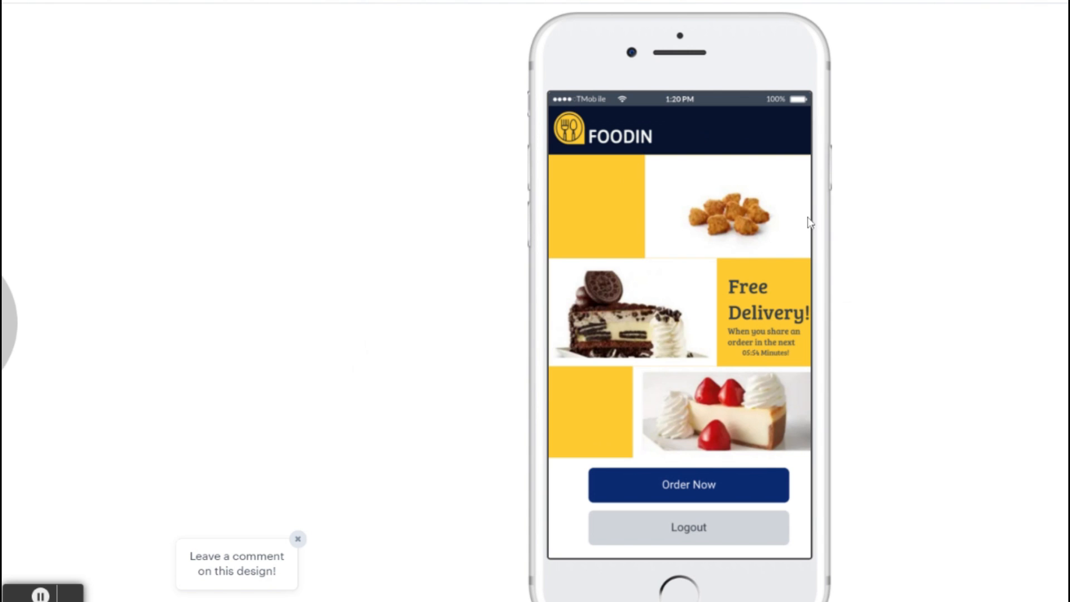
mouse_move(704, 417)
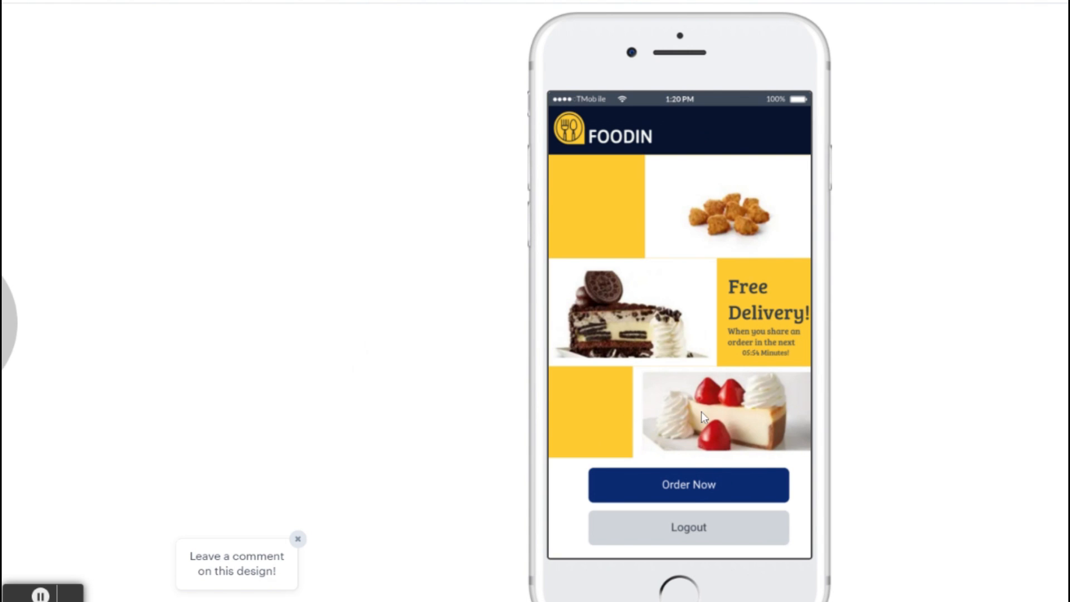
click(688, 484)
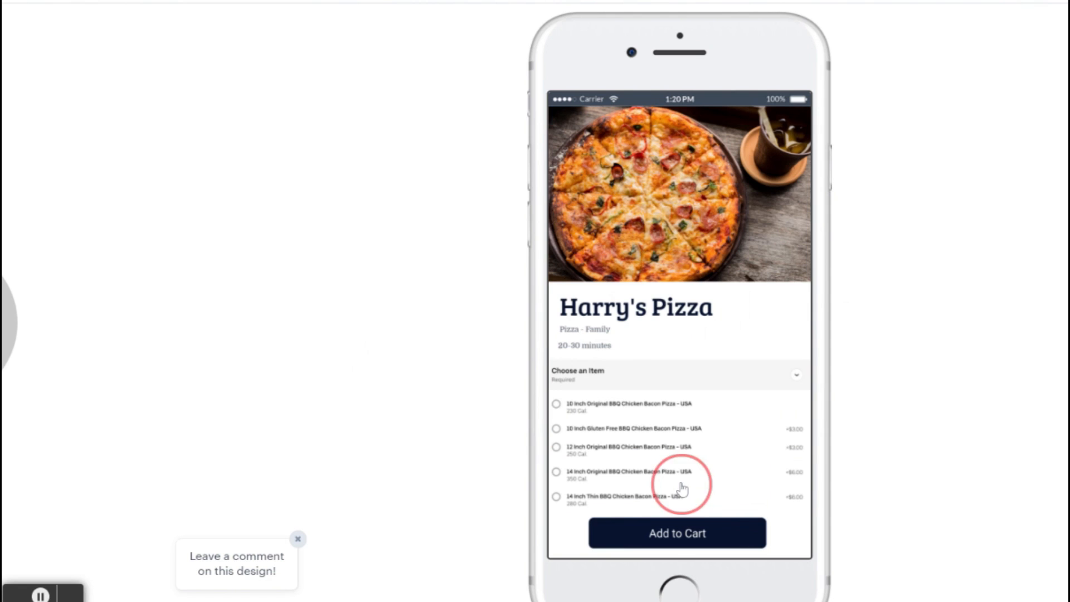
mouse_move(690, 541)
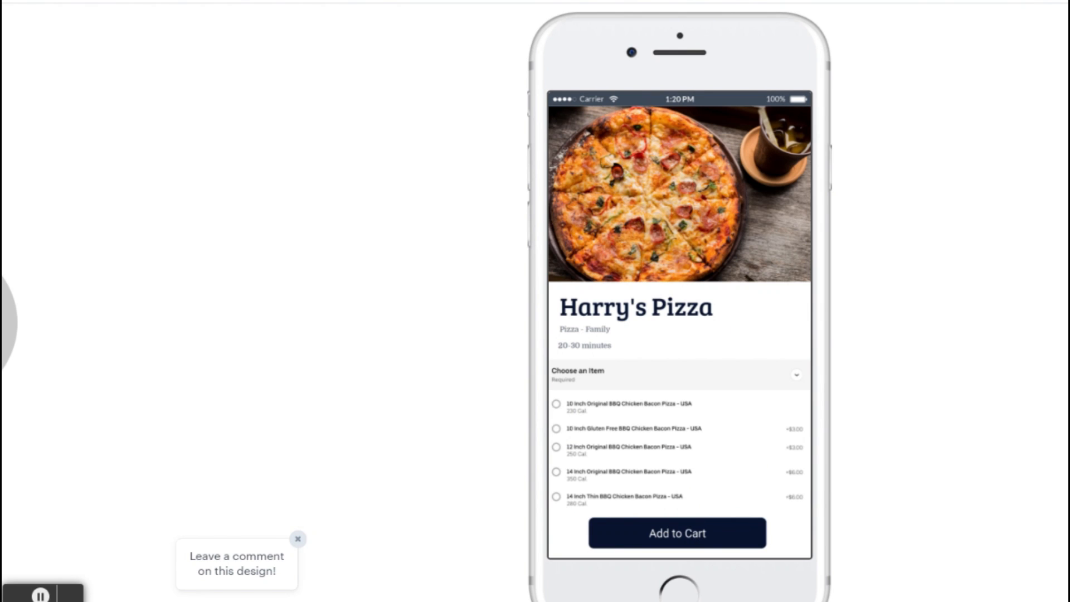
mouse_move(618, 308)
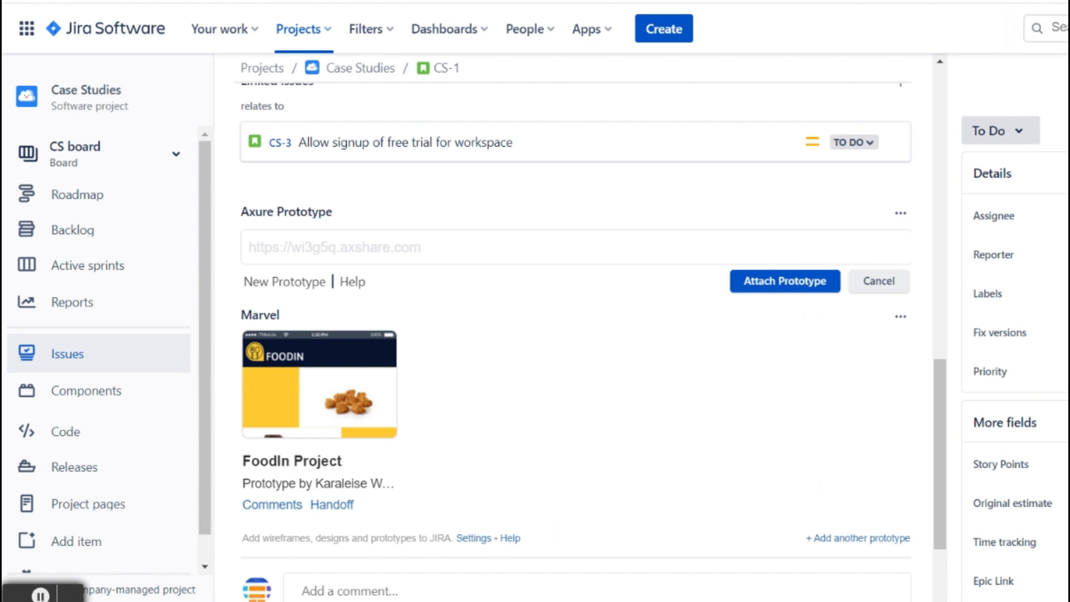
mouse_move(515, 364)
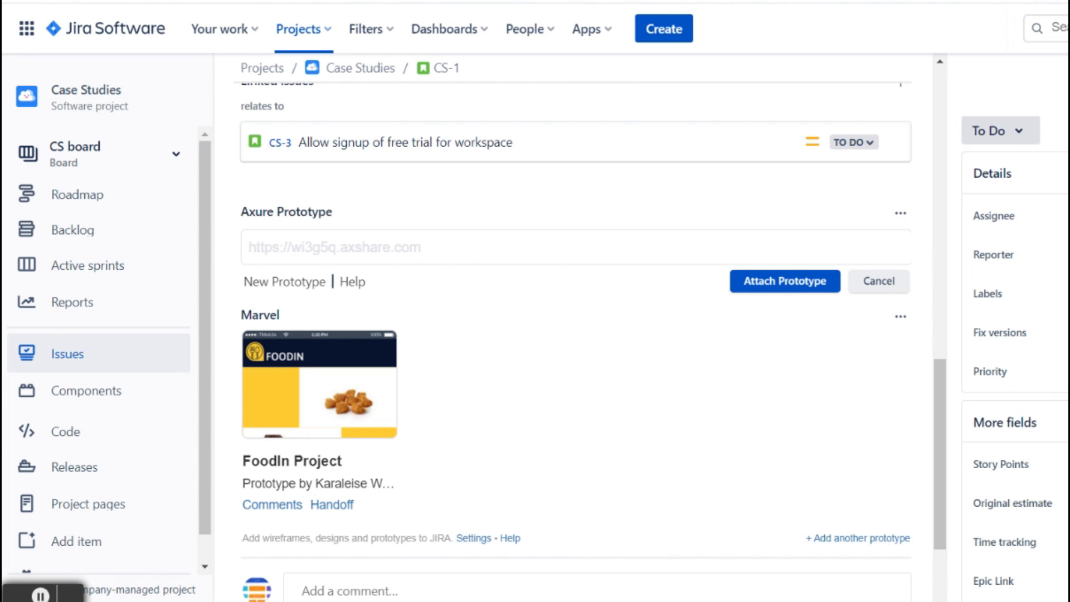
In FoodIn Project's Image 1, relabel Order Now to 'Start an order', save, and return to Jira
click(319, 383)
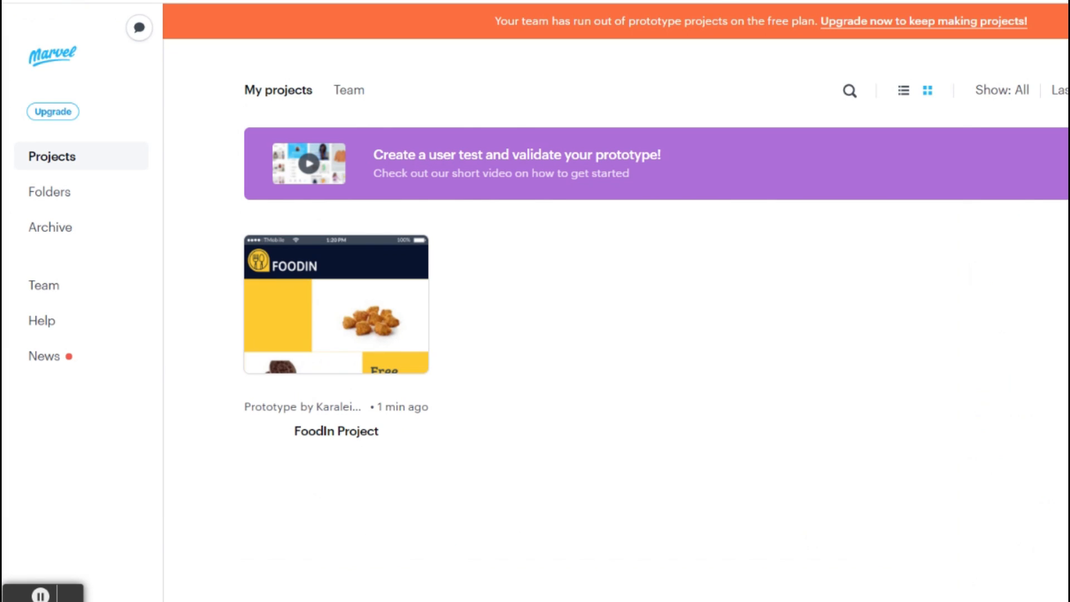
mouse_move(402, 292)
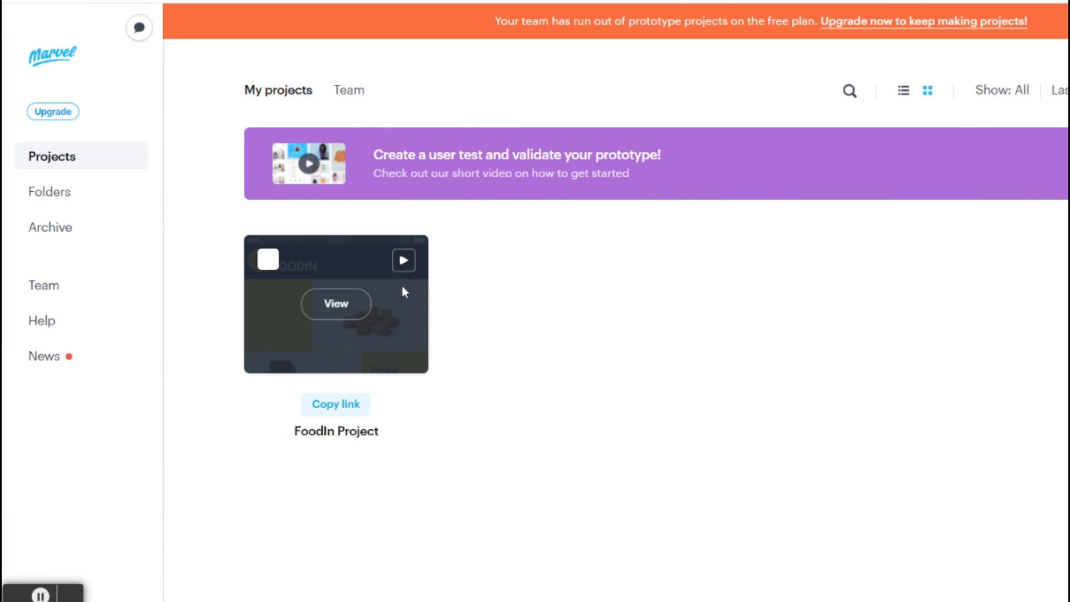
mouse_move(335, 303)
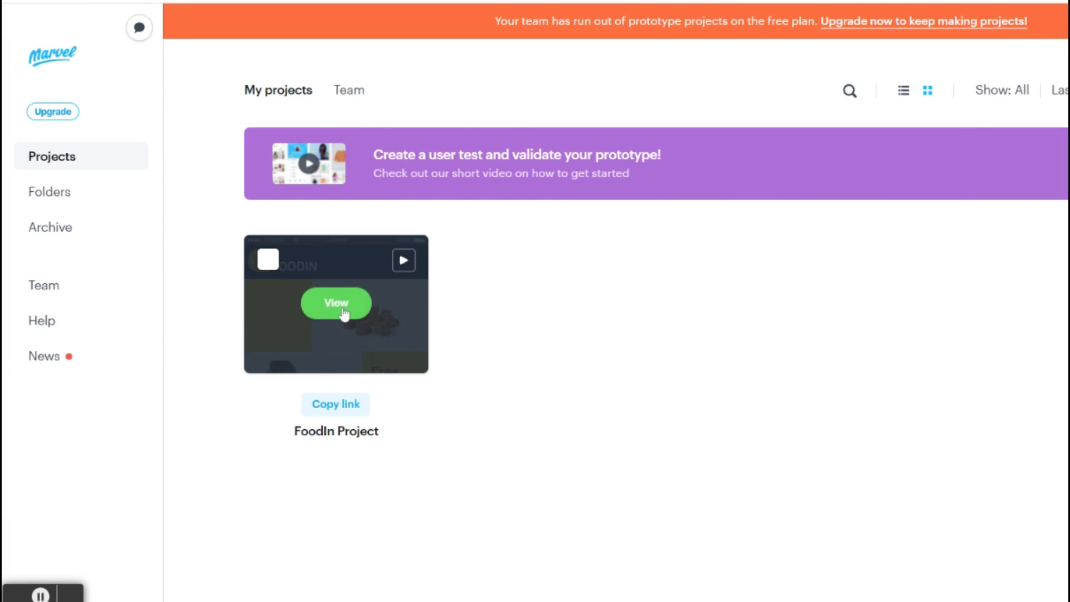
click(335, 303)
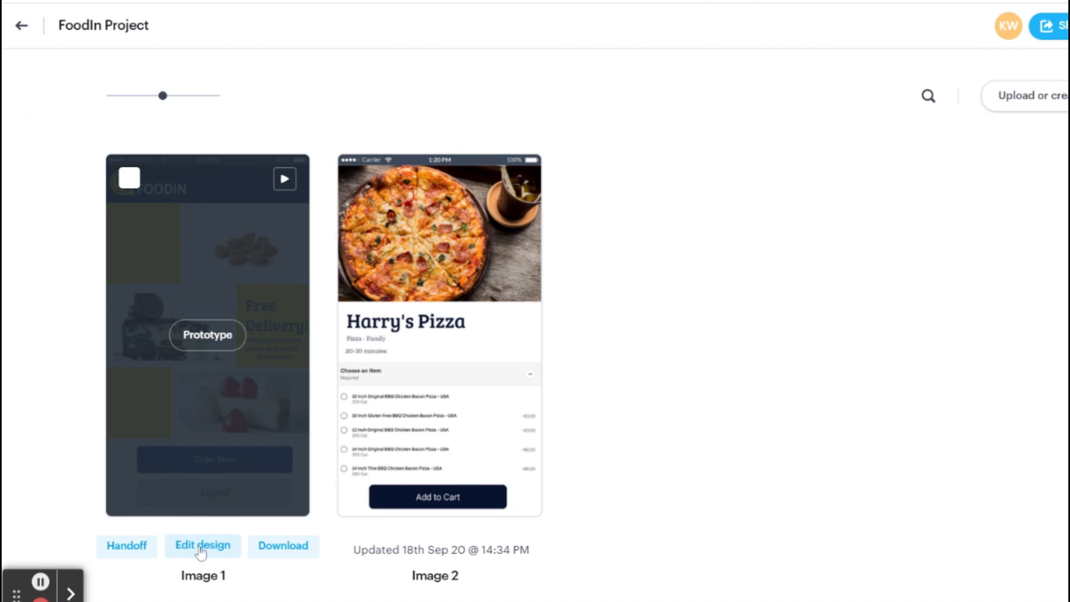
click(202, 544)
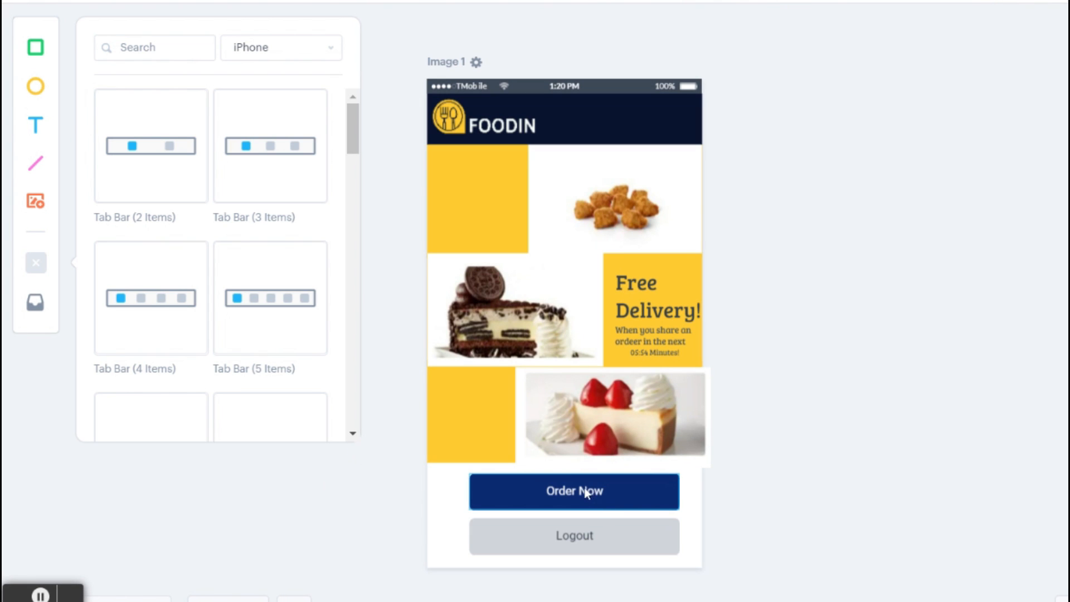
click(574, 490)
text(Start an order)
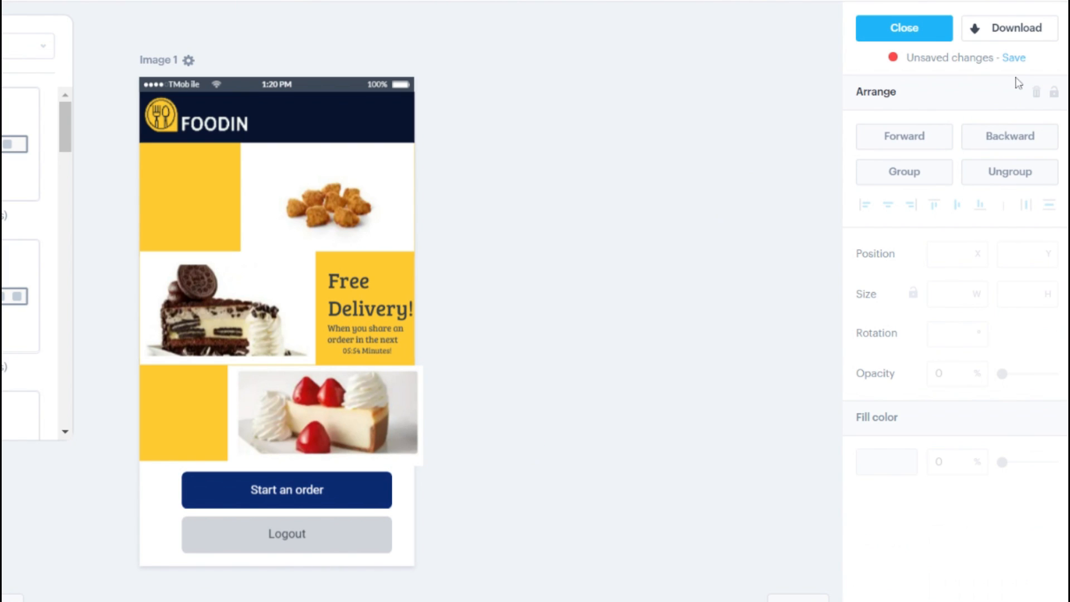
click(1014, 57)
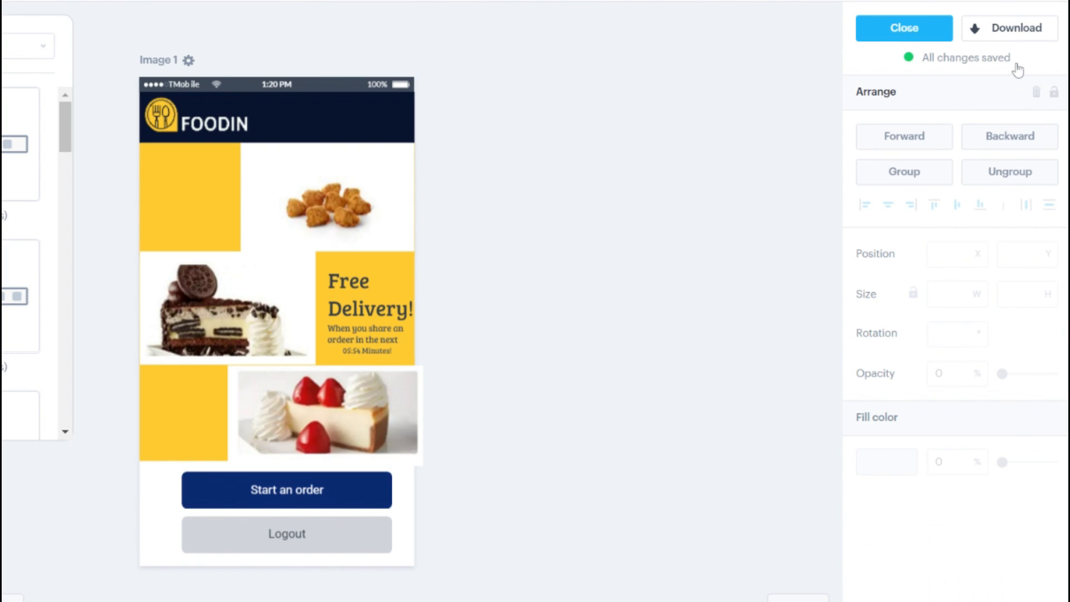
click(903, 27)
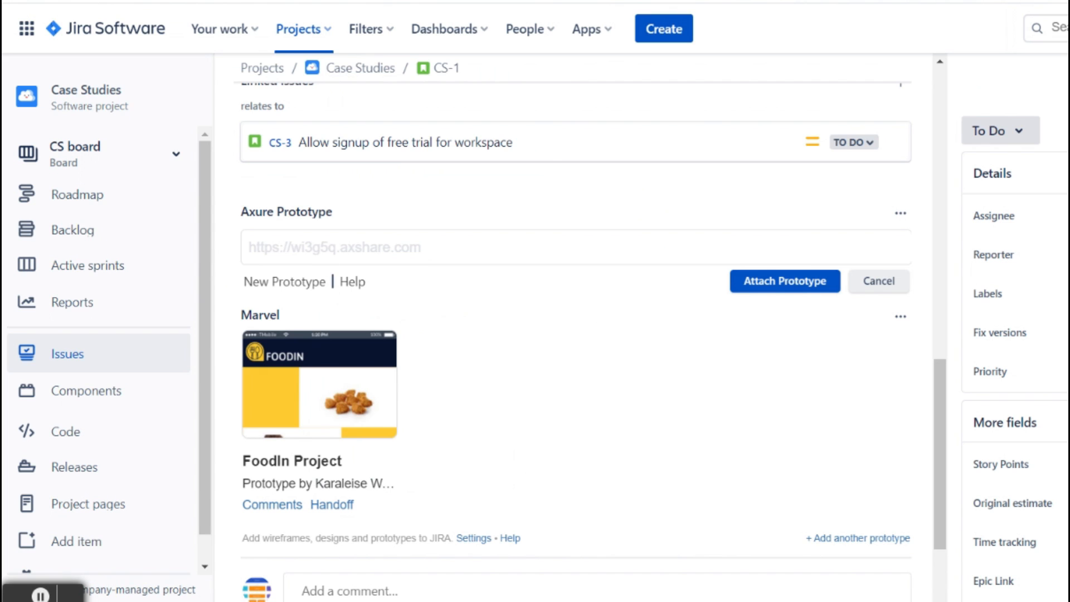
mouse_move(612, 353)
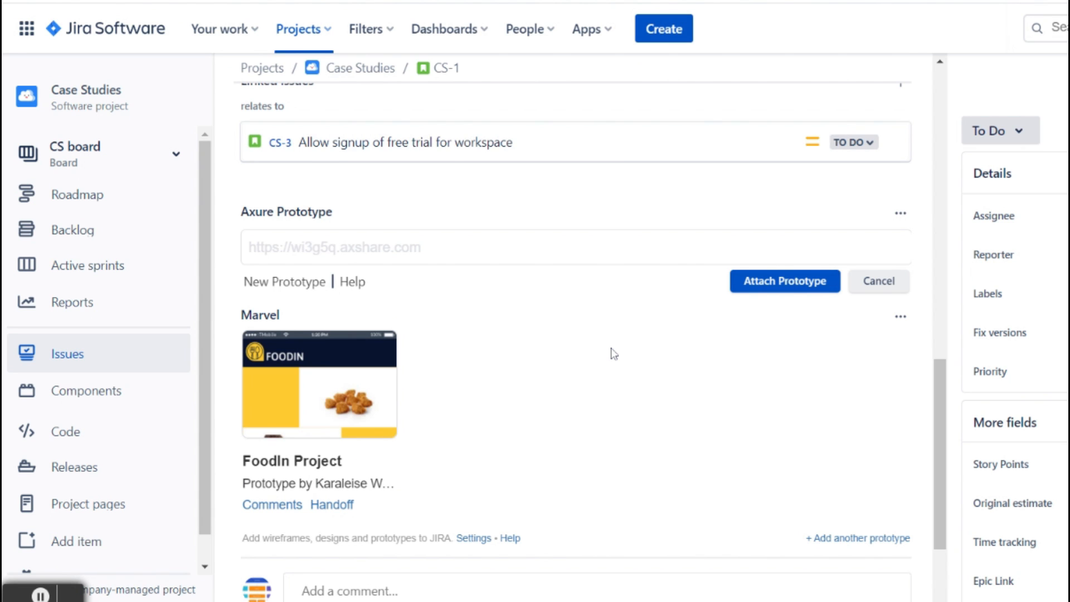
Return to the CS board backlog and show CS-1's details beside the list
scroll(down, 3)
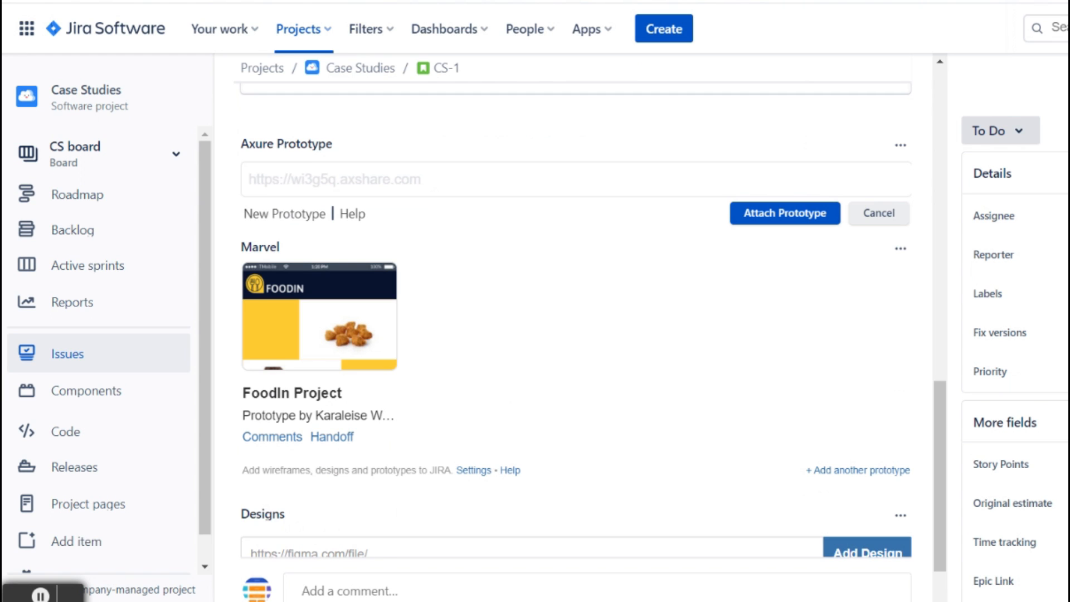
mouse_move(72, 229)
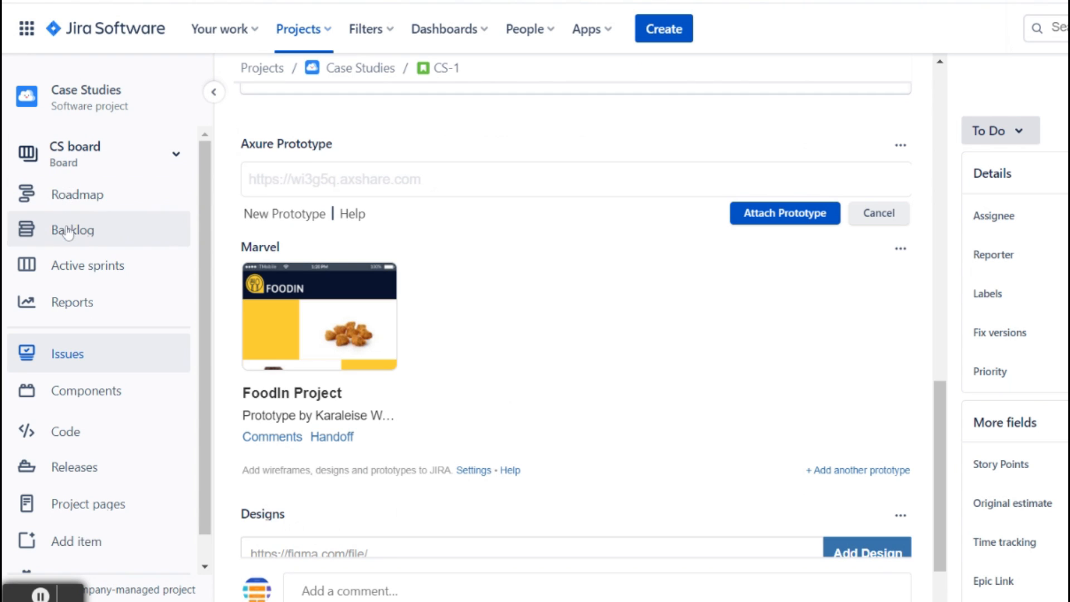
click(73, 229)
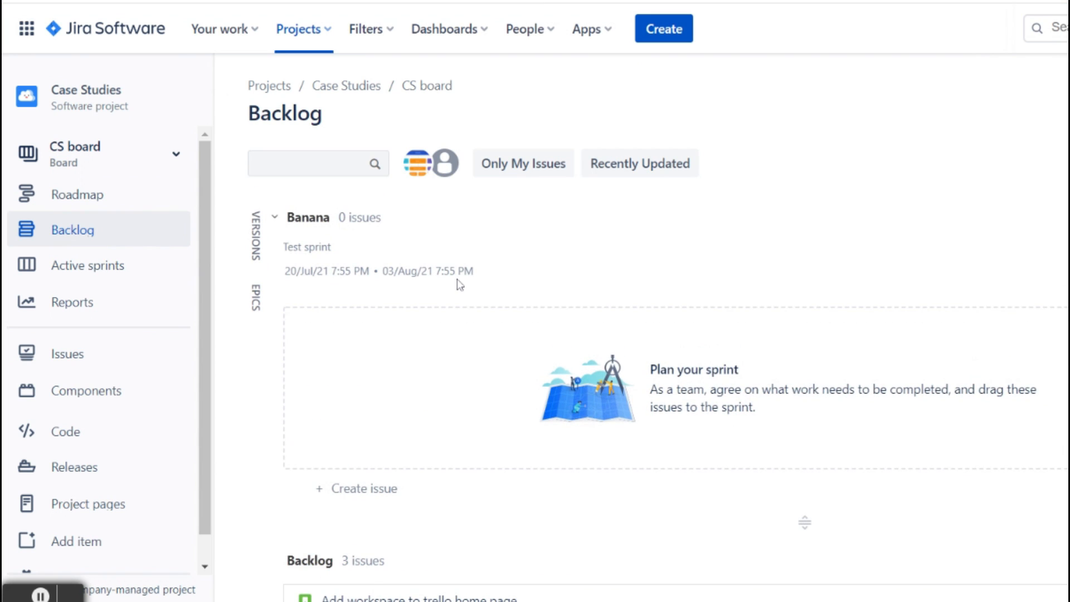
click(275, 217)
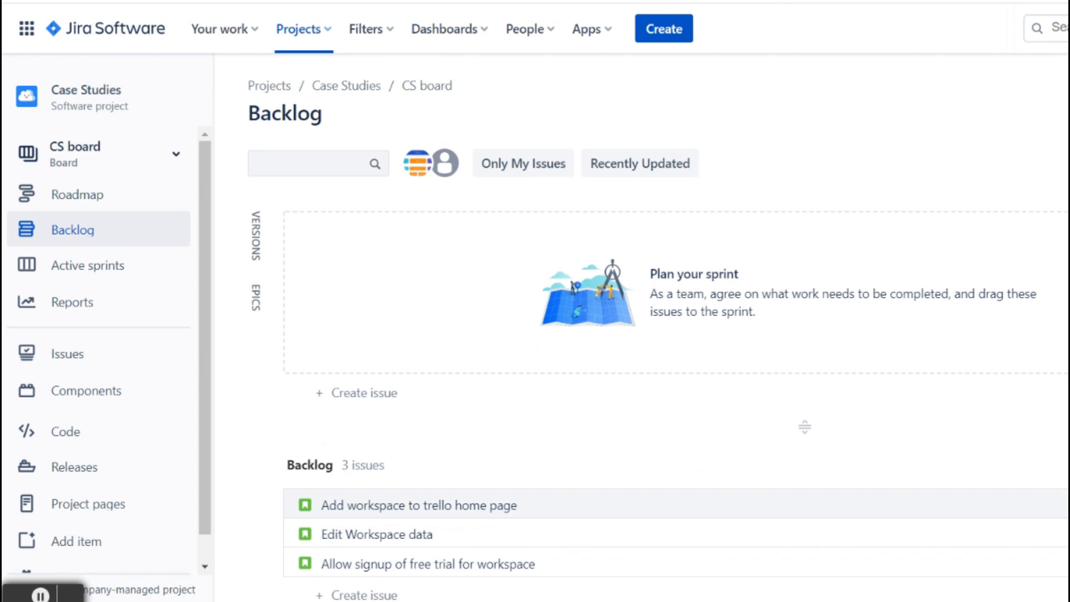
click(417, 505)
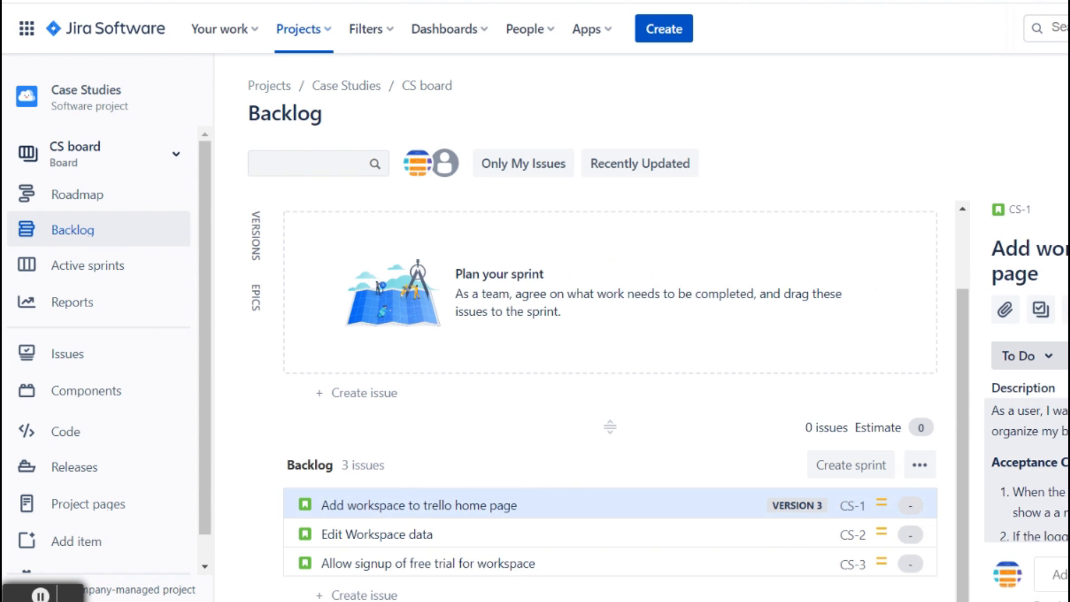
Open CS-1's full page and scroll to the embedded FoodIn Project prototype
click(417, 506)
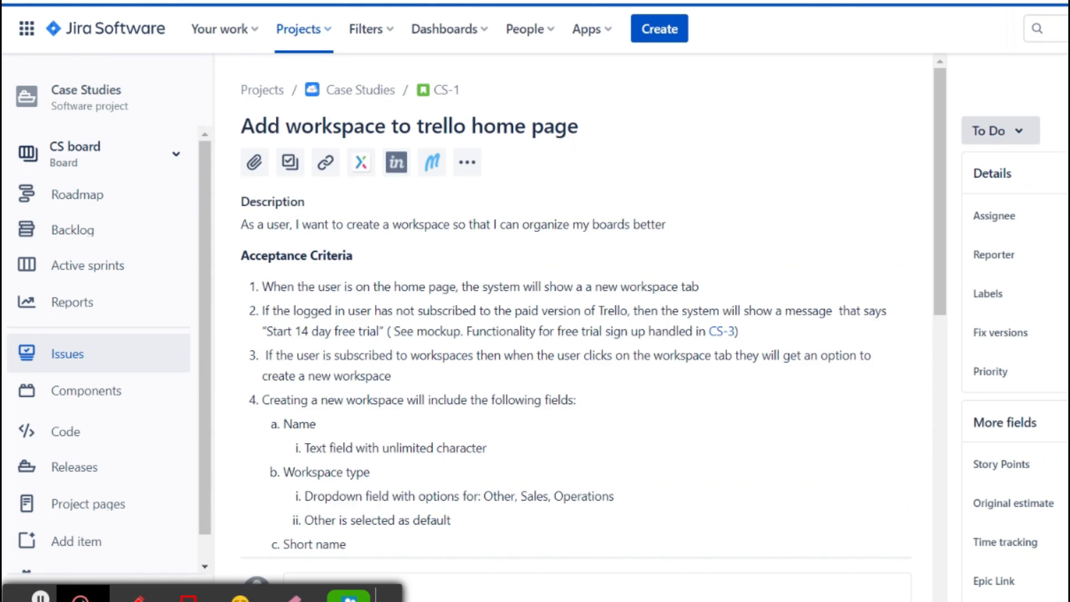
scroll(down, 3)
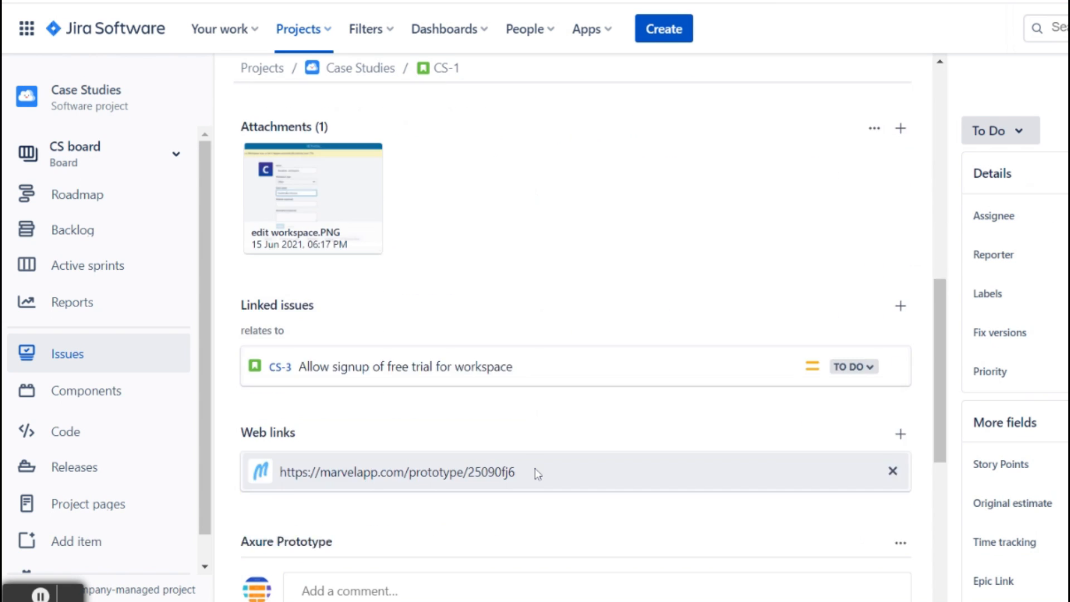
scroll(down, 3)
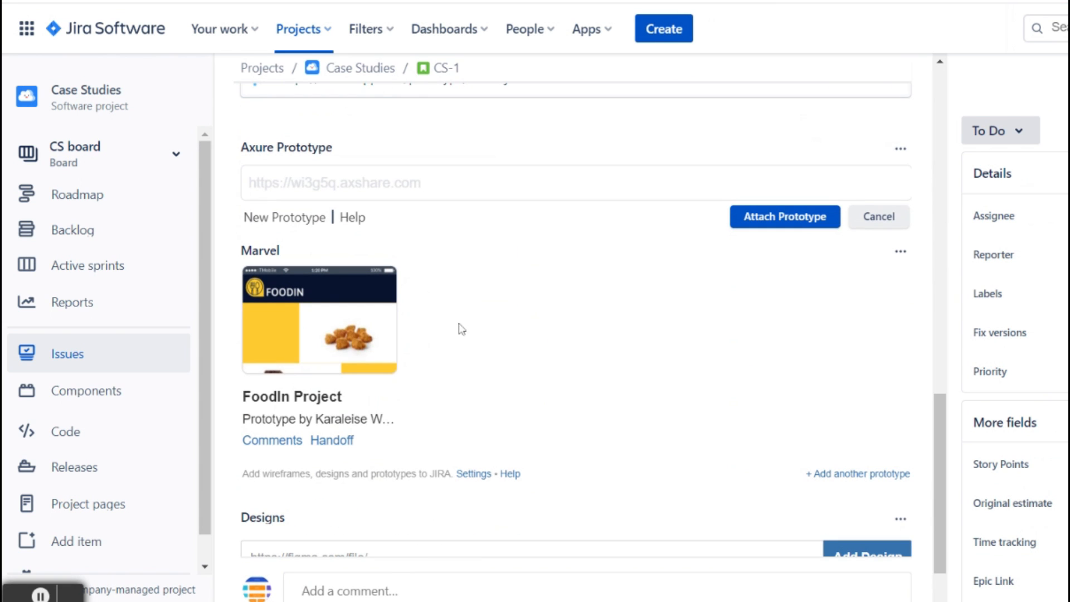
mouse_move(485, 325)
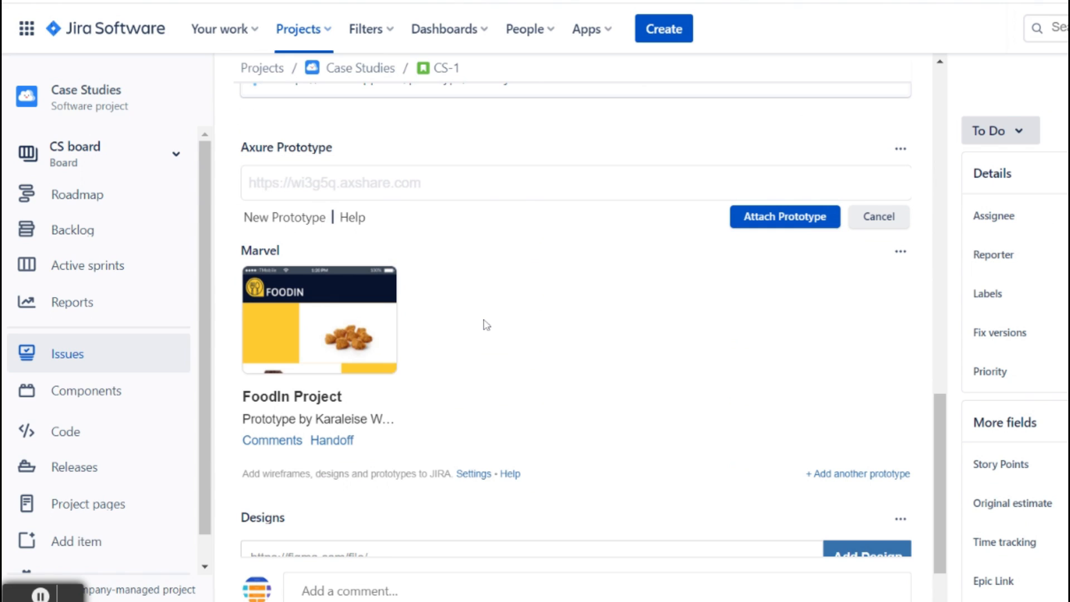
mouse_move(359, 333)
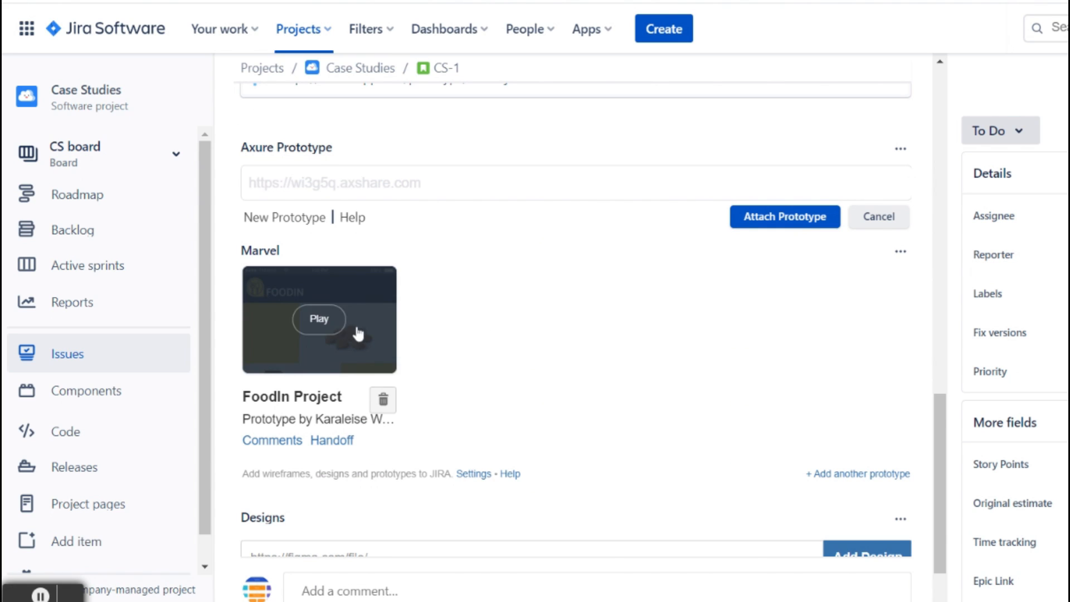
click(319, 319)
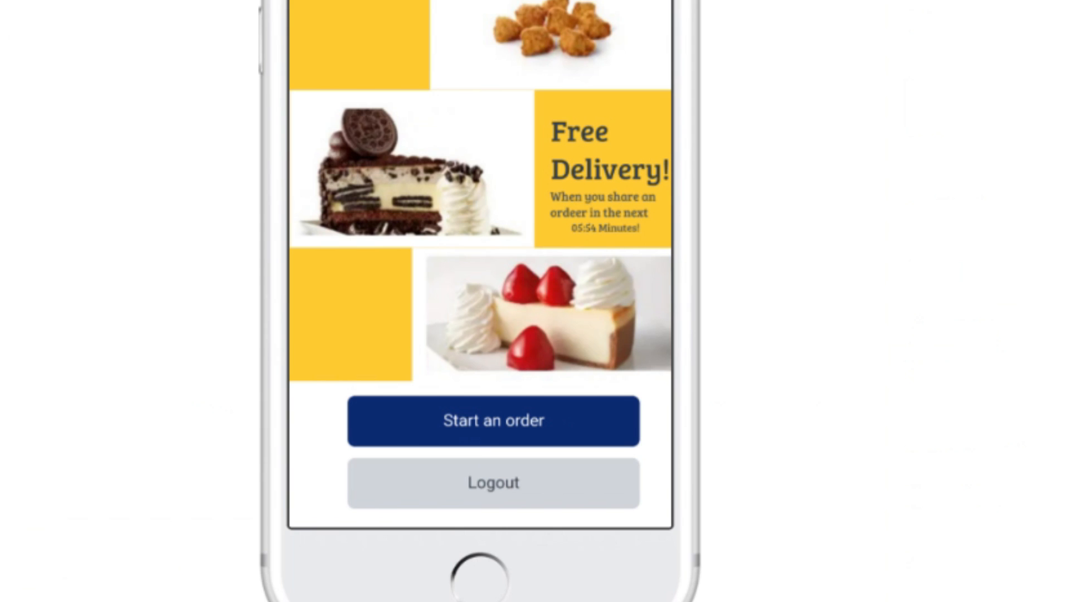
mouse_move(909, 139)
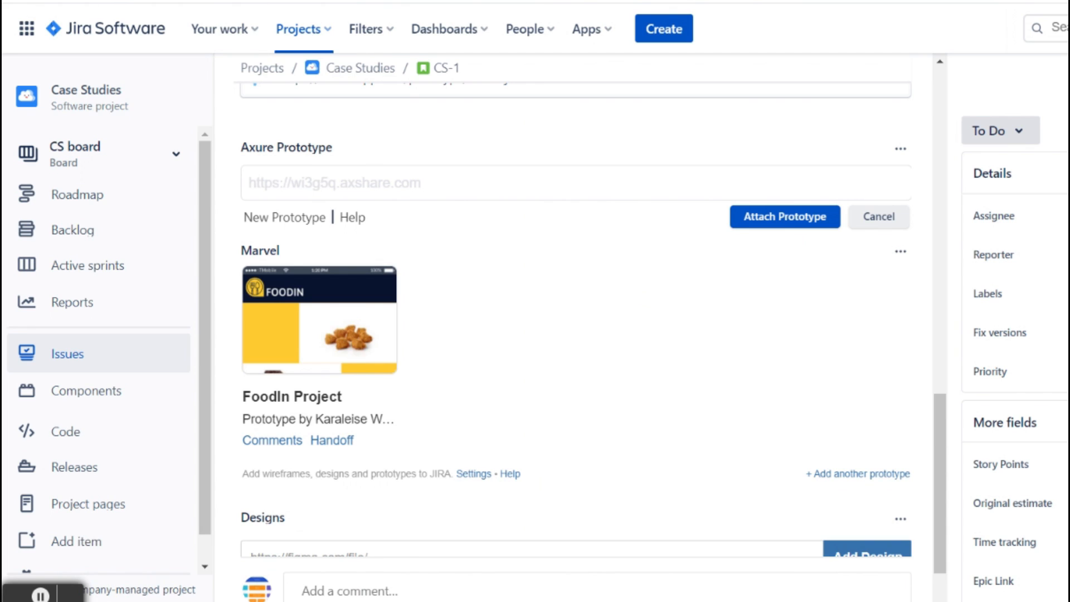
mouse_move(852, 353)
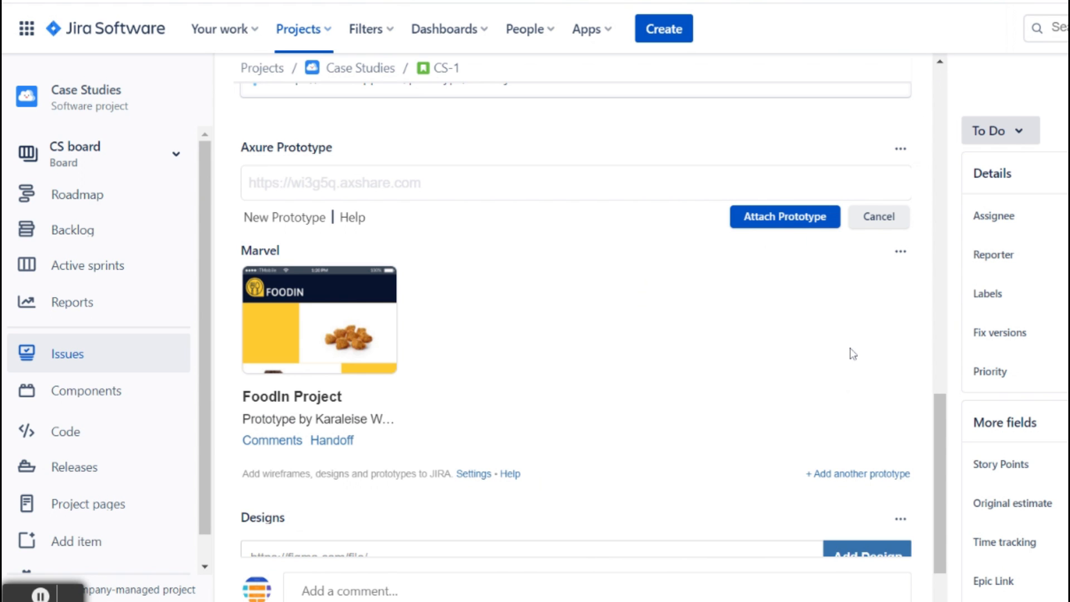
scroll(up, 3)
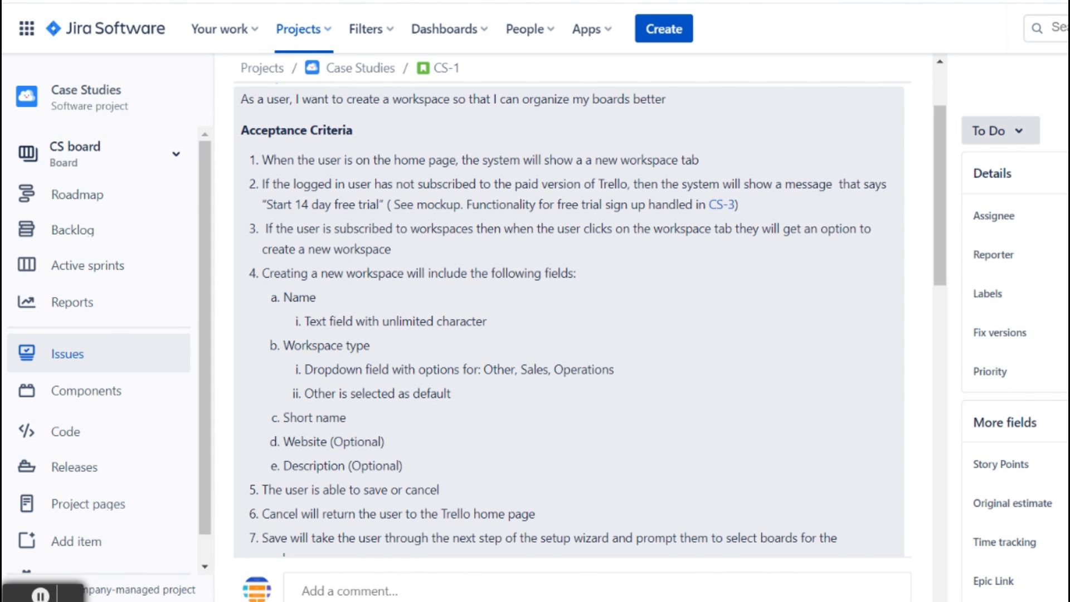
scroll(up, 3)
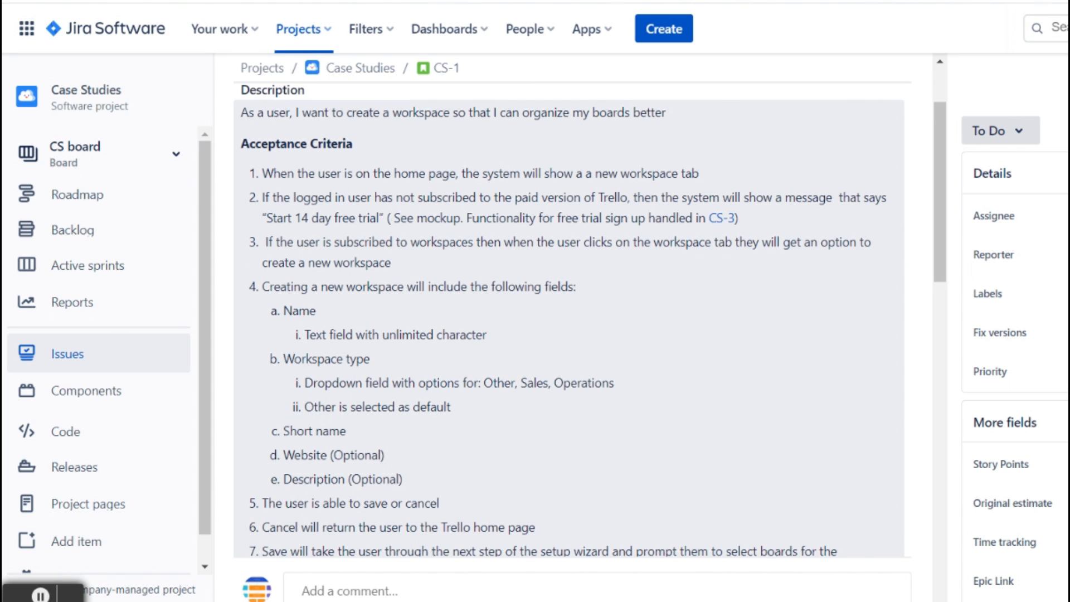
scroll(up, 3)
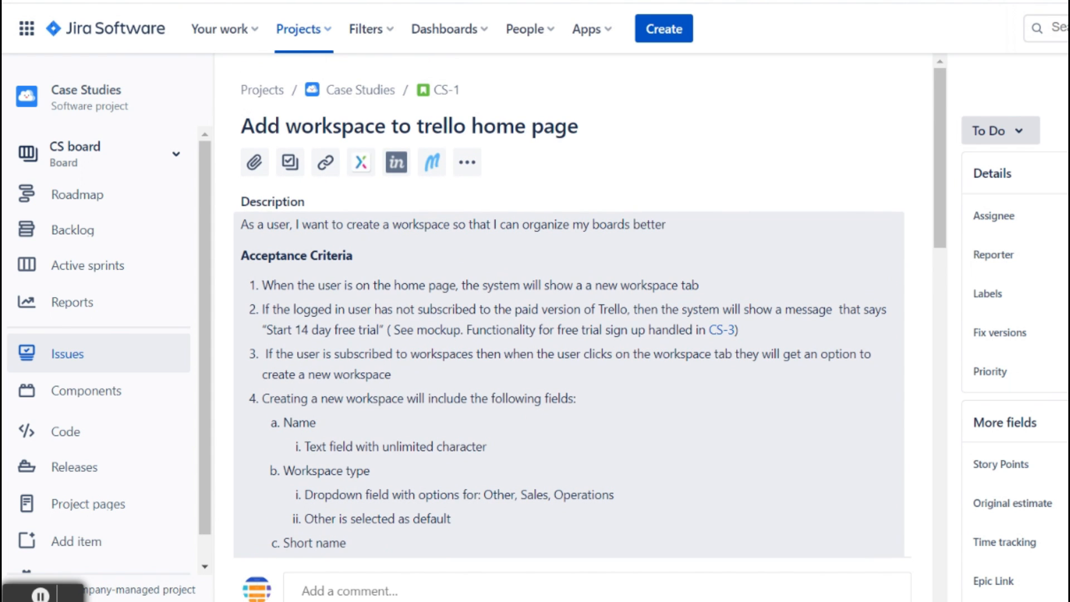